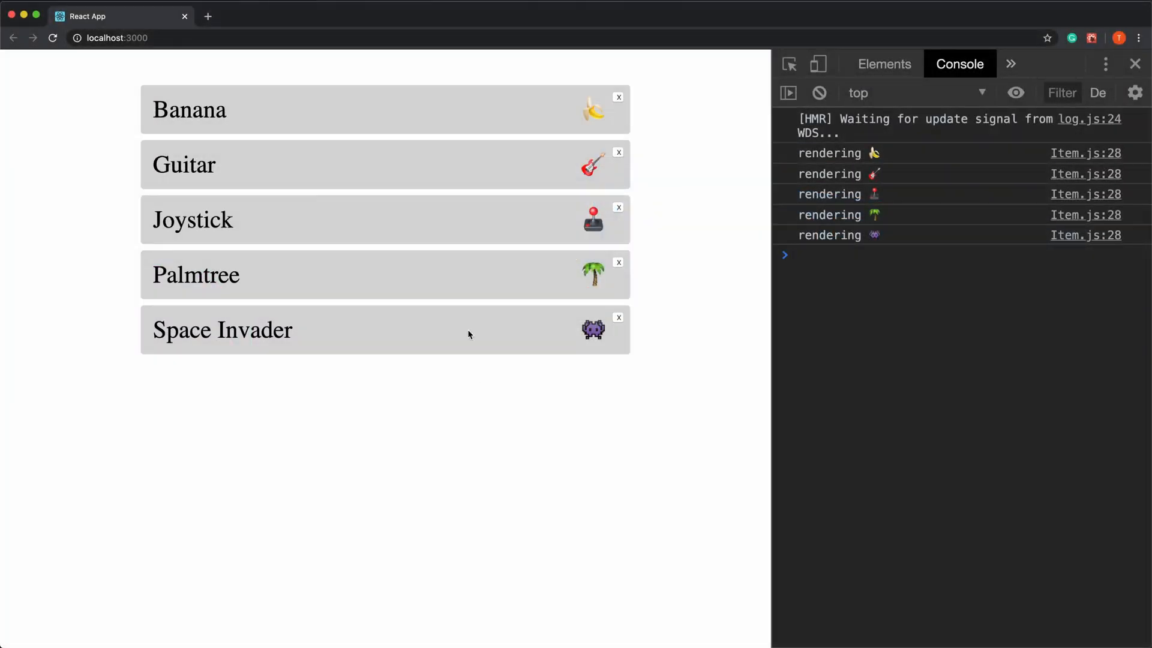
mouse_move(219, 66)
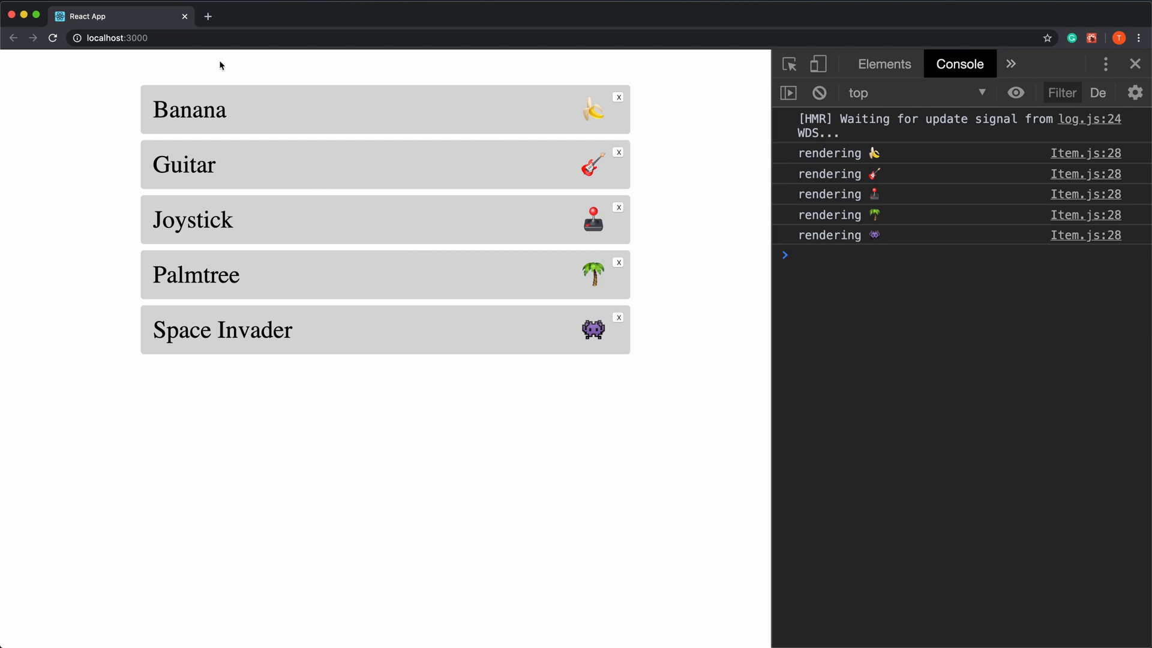
mouse_move(221, 268)
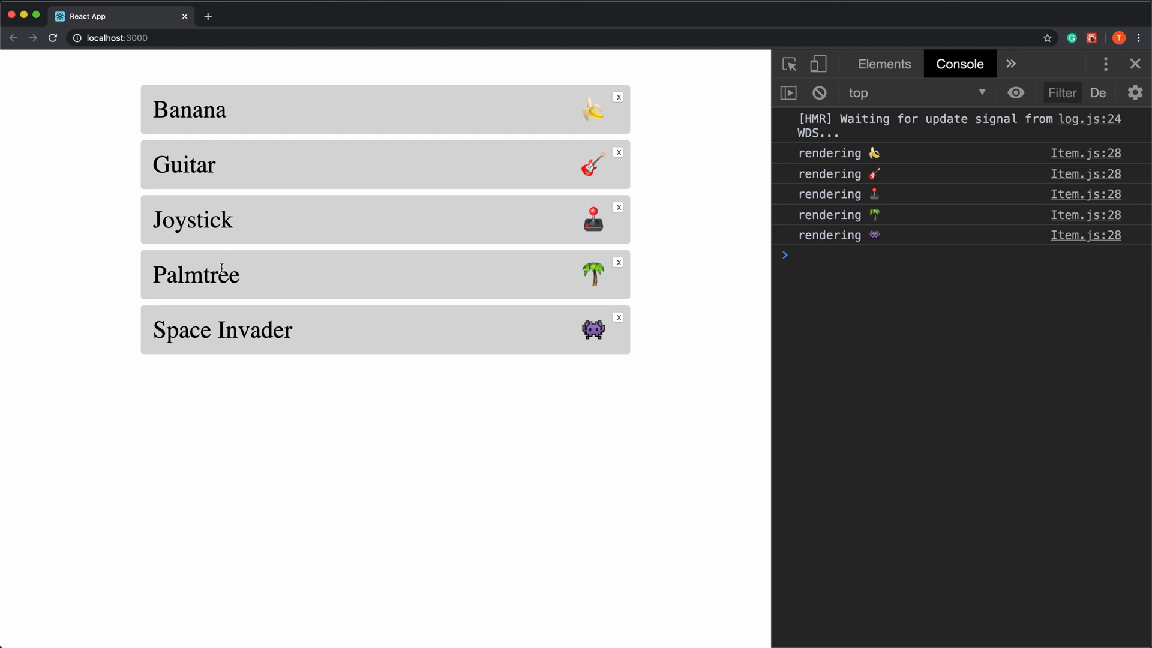
mouse_move(575, 164)
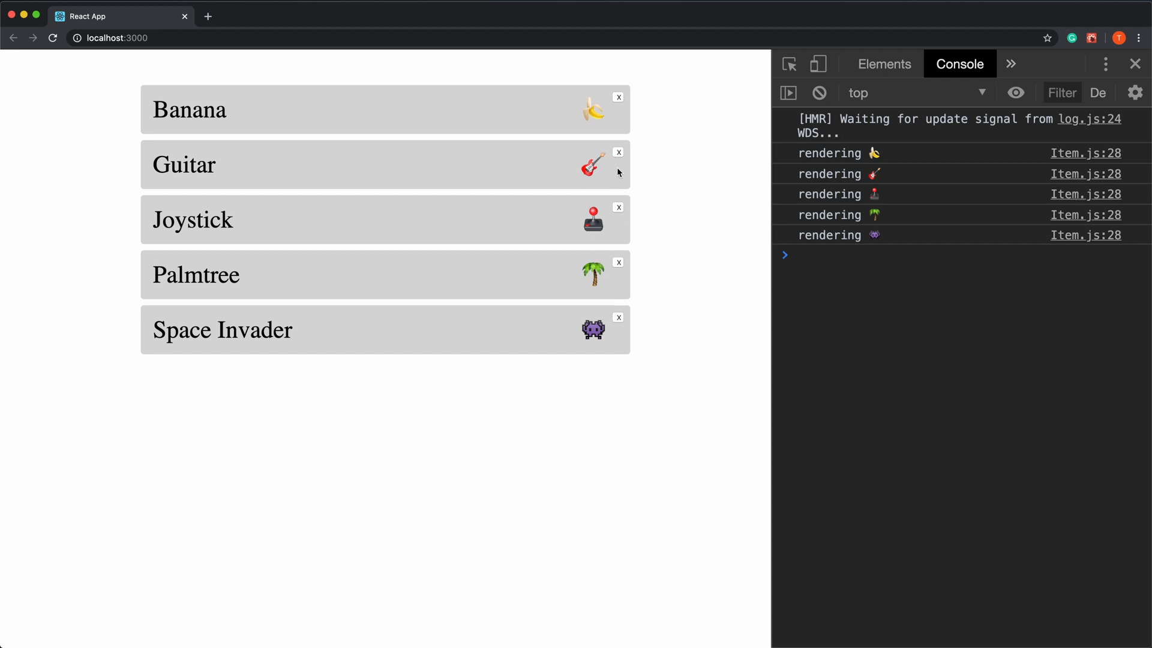
Delete Guitar, Joystick and Palmtree from the list, watching the cleanup logs.
click(618, 151)
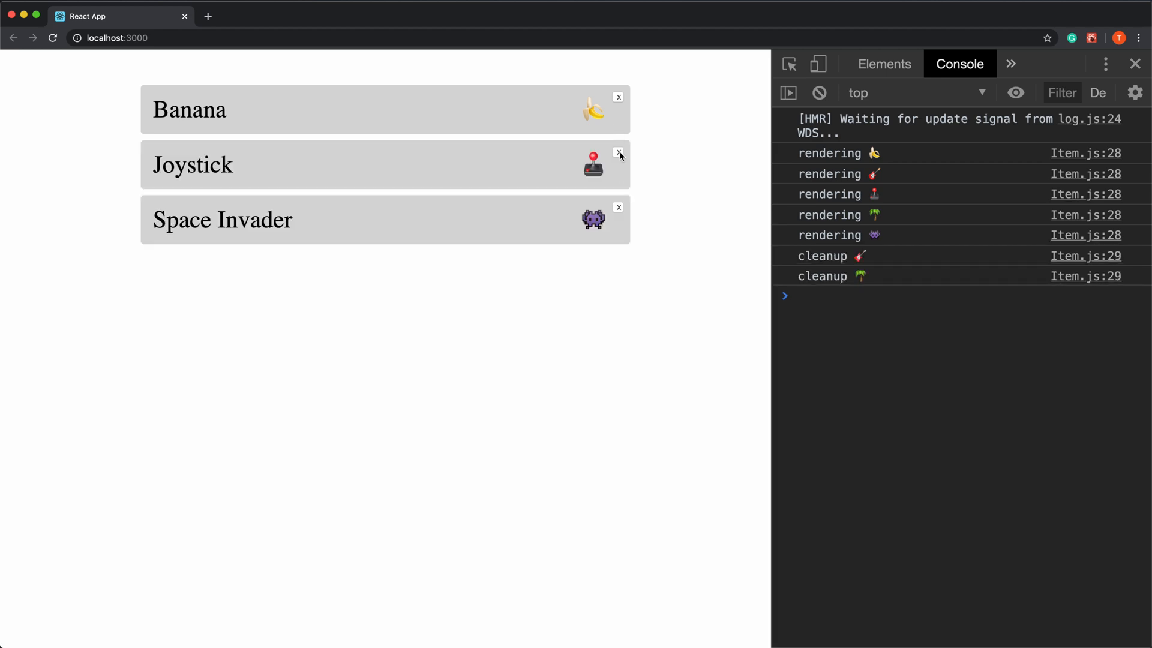
click(618, 153)
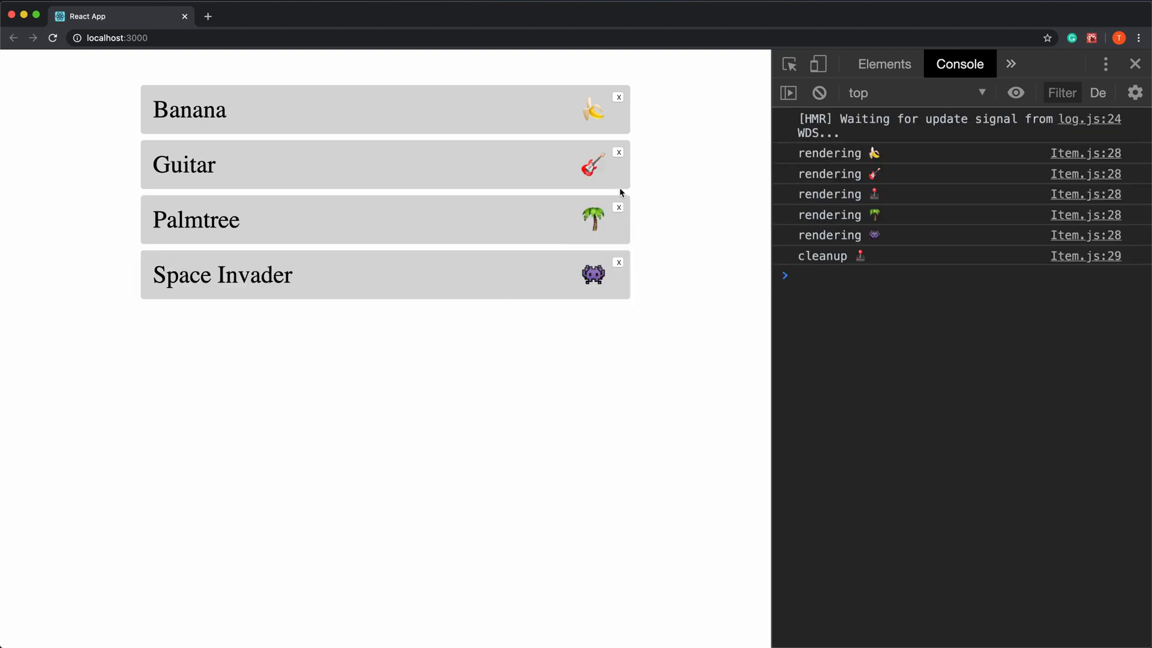
click(618, 152)
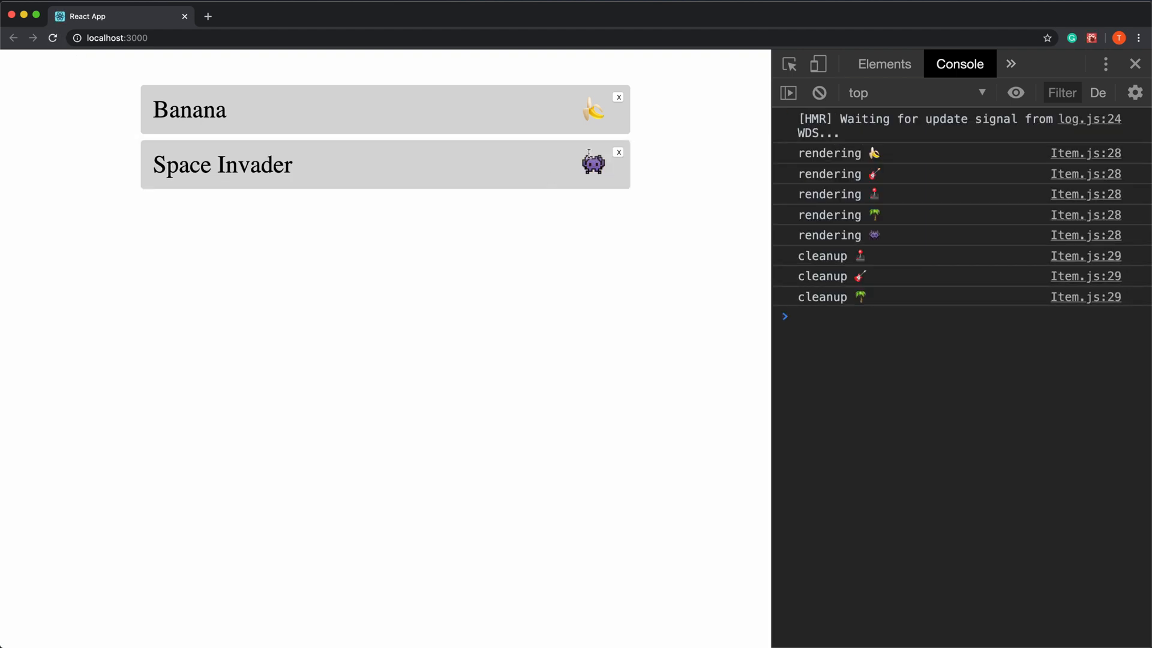
mouse_move(49, 75)
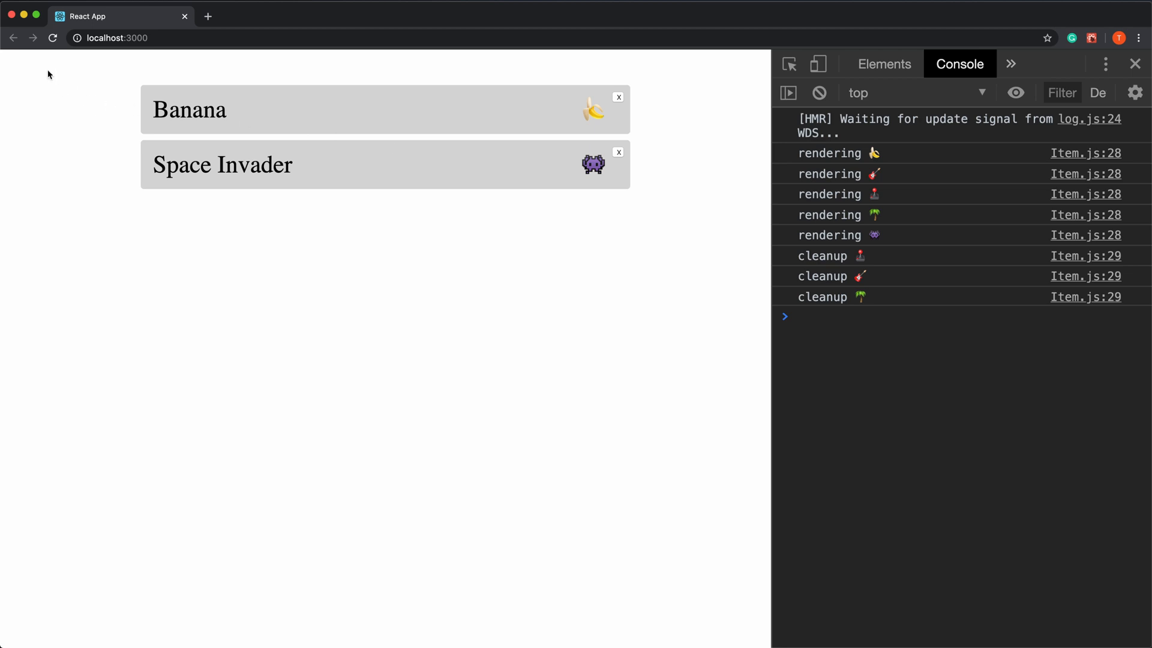
mouse_move(63, 78)
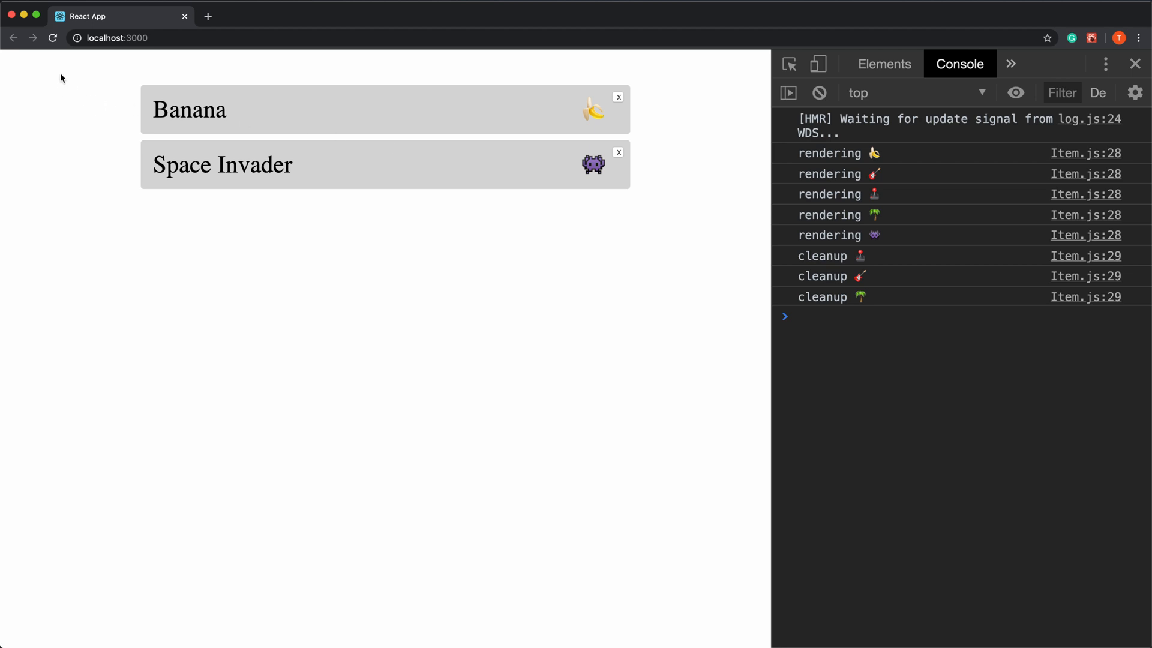
mouse_move(64, 45)
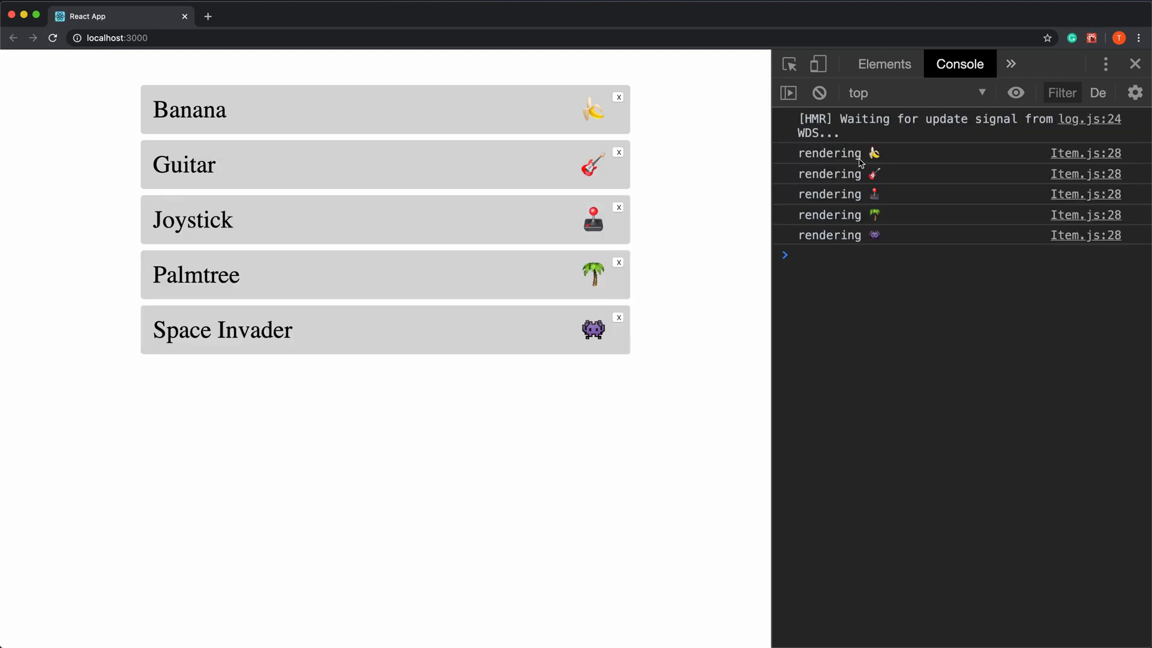
mouse_move(784, 155)
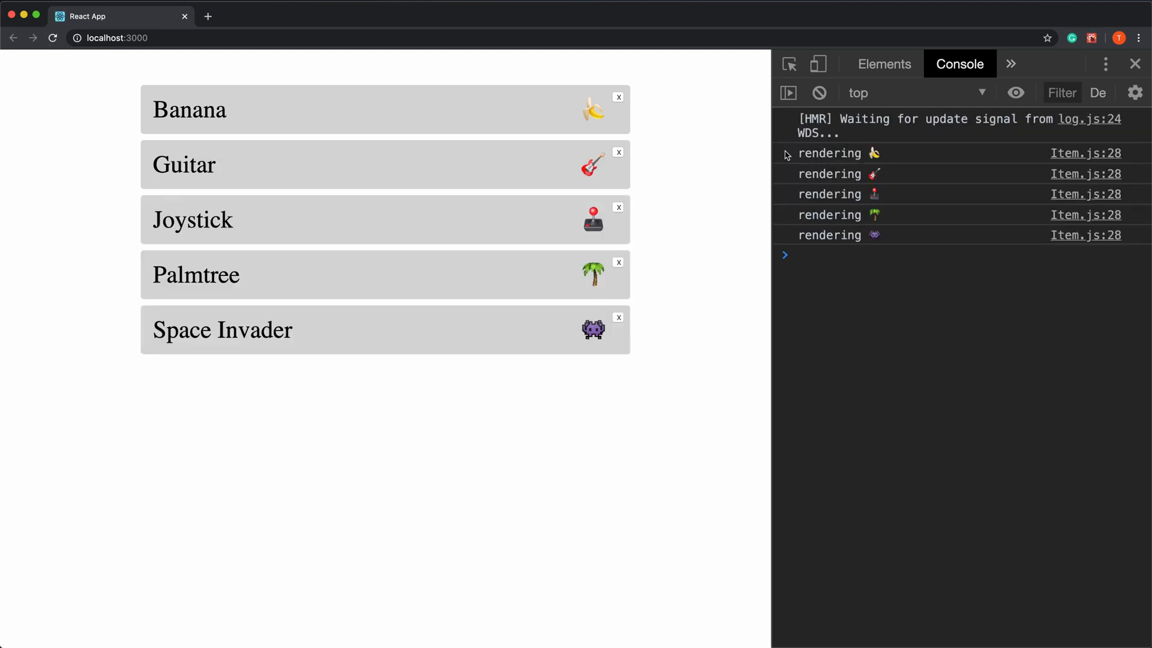
mouse_move(526, 160)
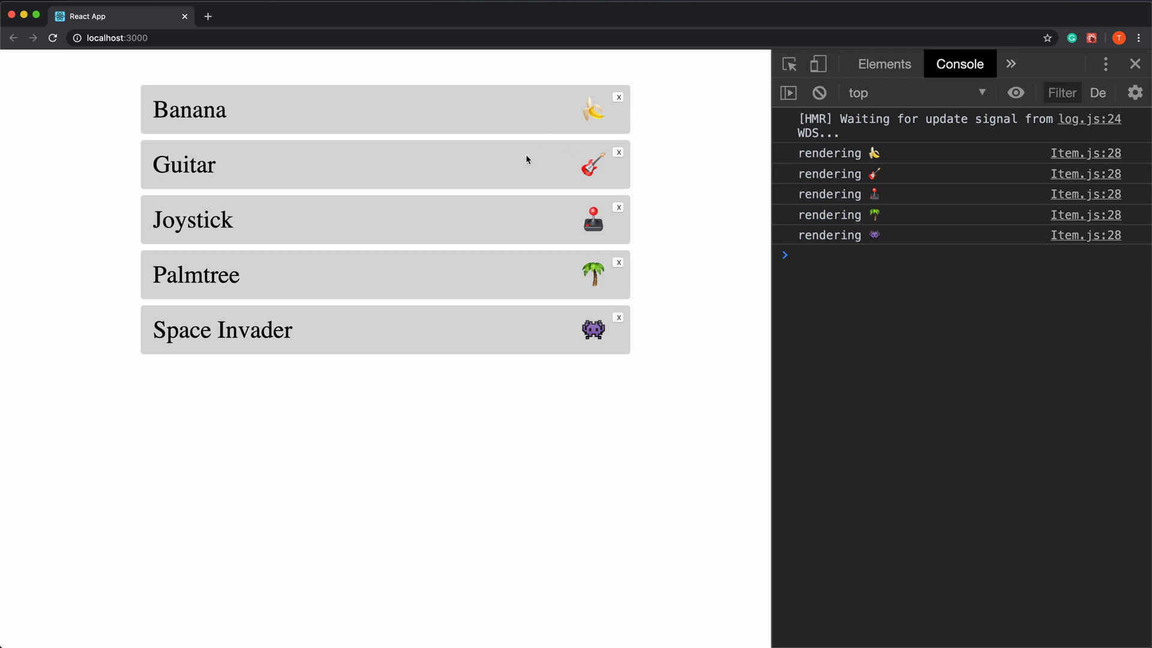
mouse_move(514, 173)
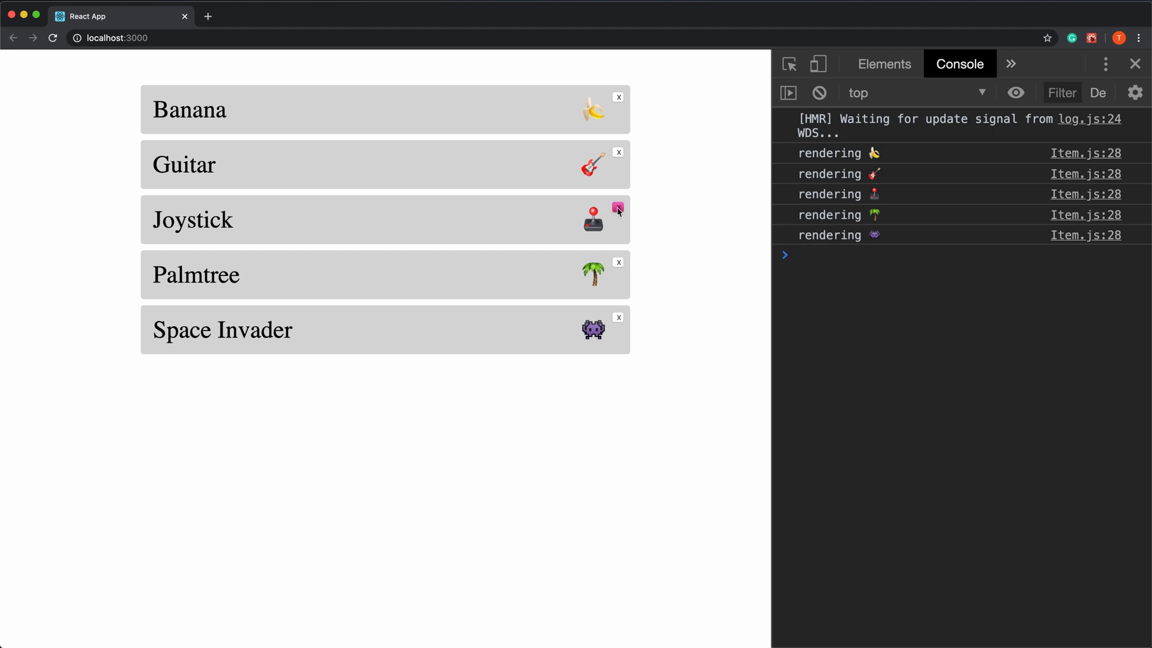
click(618, 207)
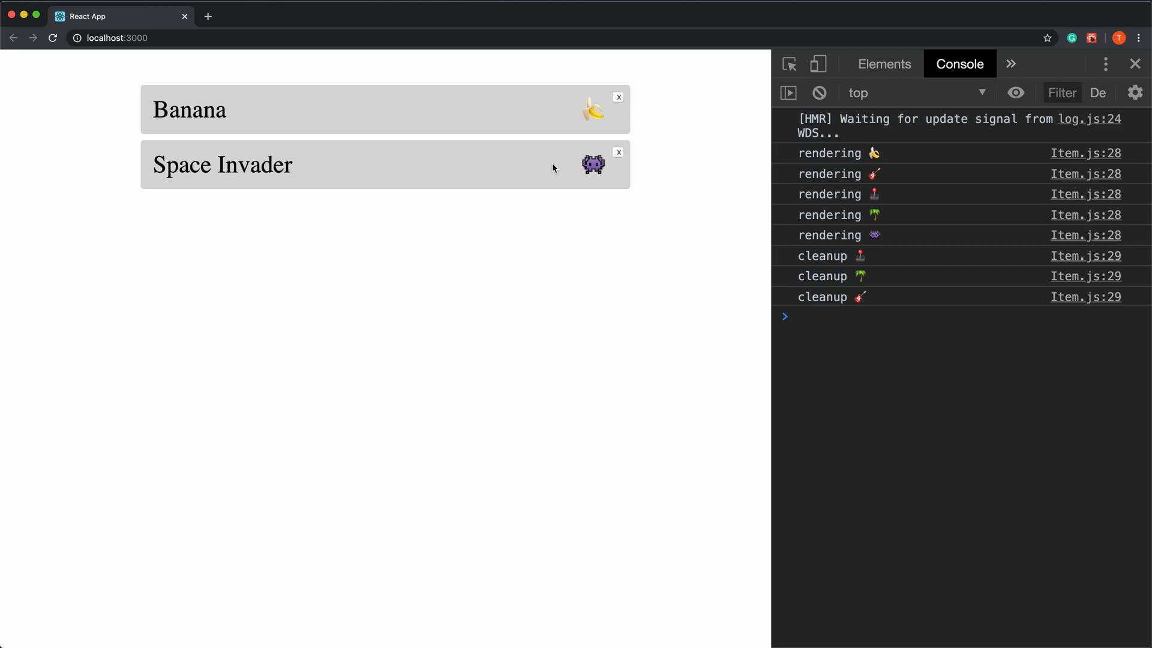
mouse_move(131, 112)
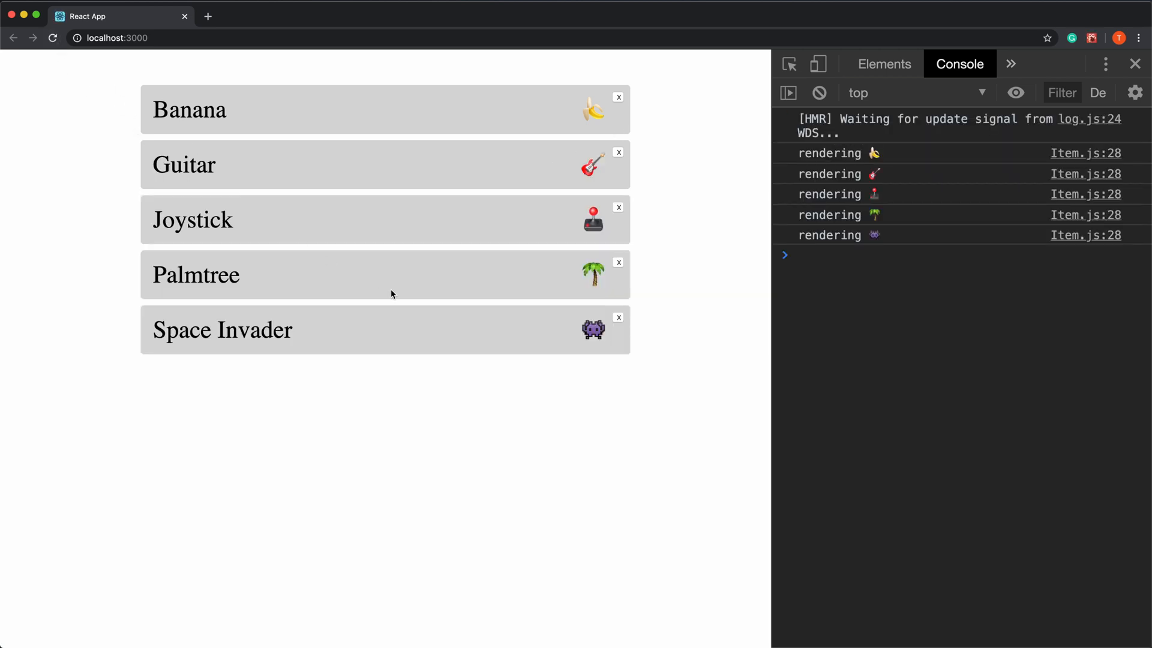
mouse_move(392, 294)
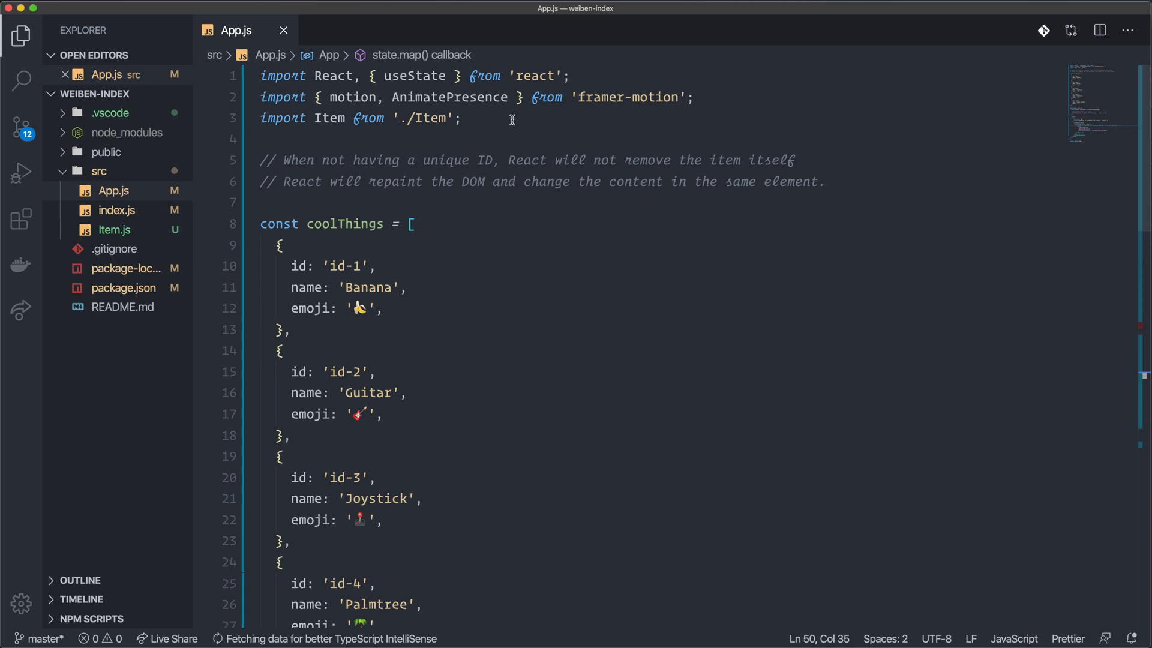
mouse_move(524, 278)
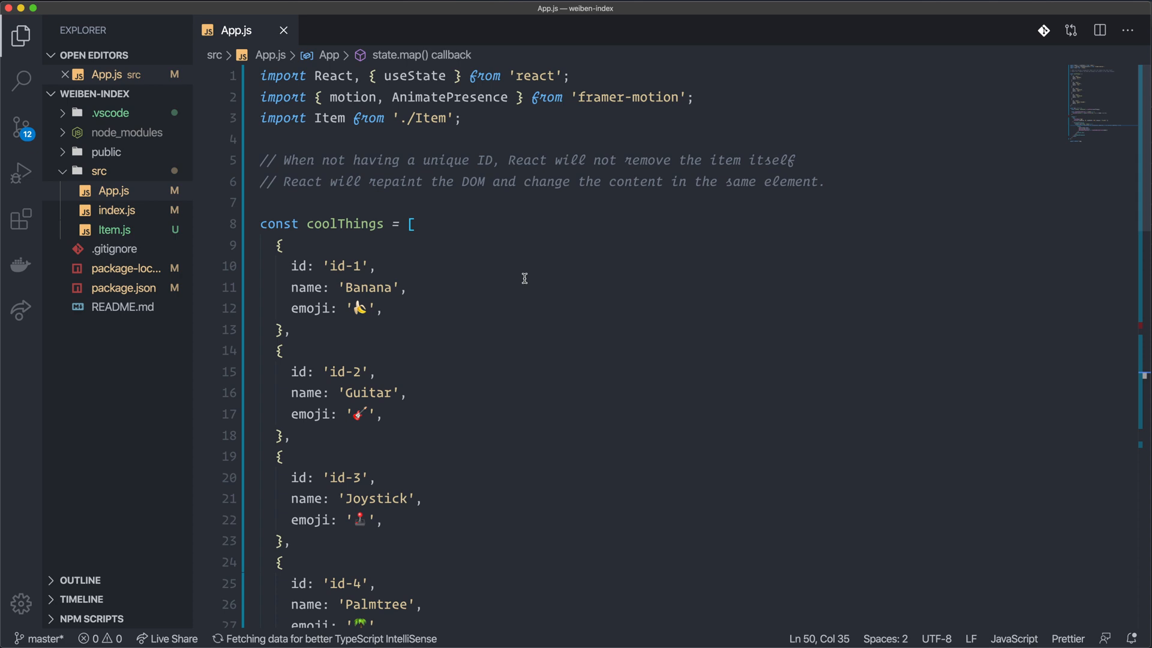
Scroll App.js down to the coolThings array and the AnimatePresence map keyed by item.id.
scroll(down, 3)
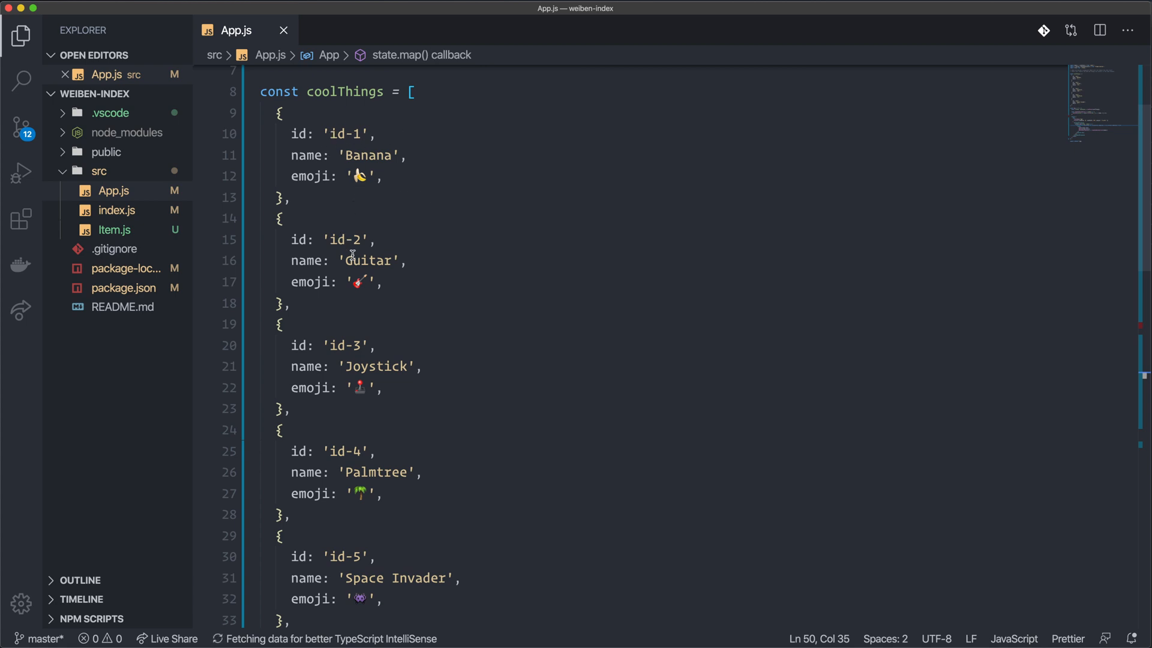
mouse_move(359, 91)
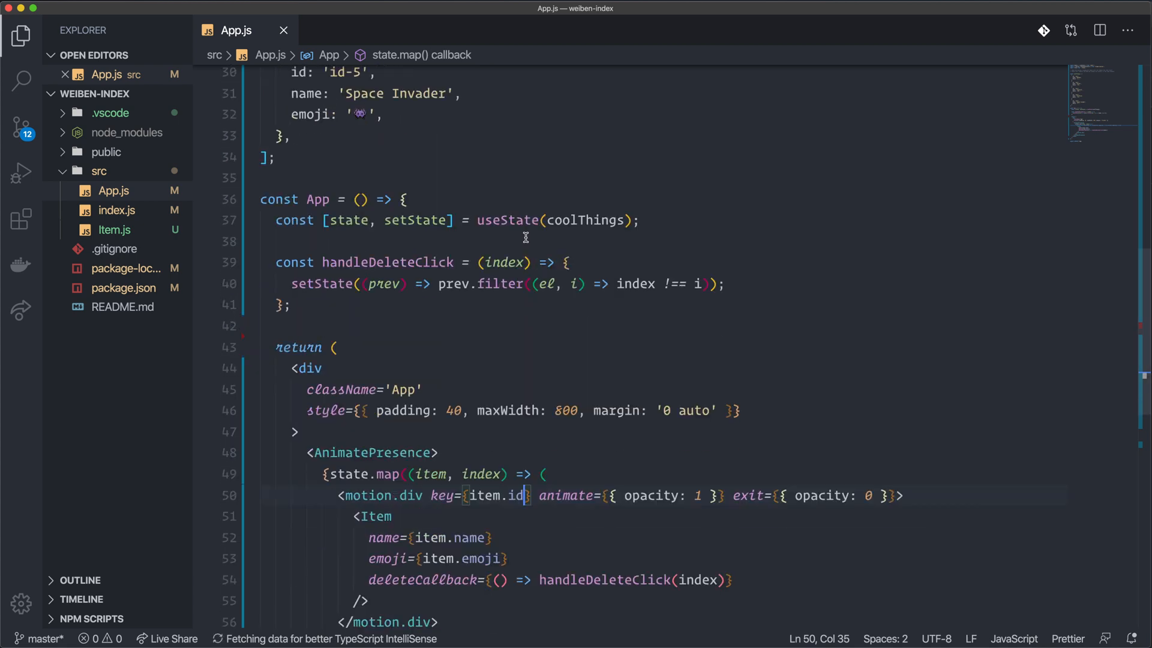
scroll(down, 3)
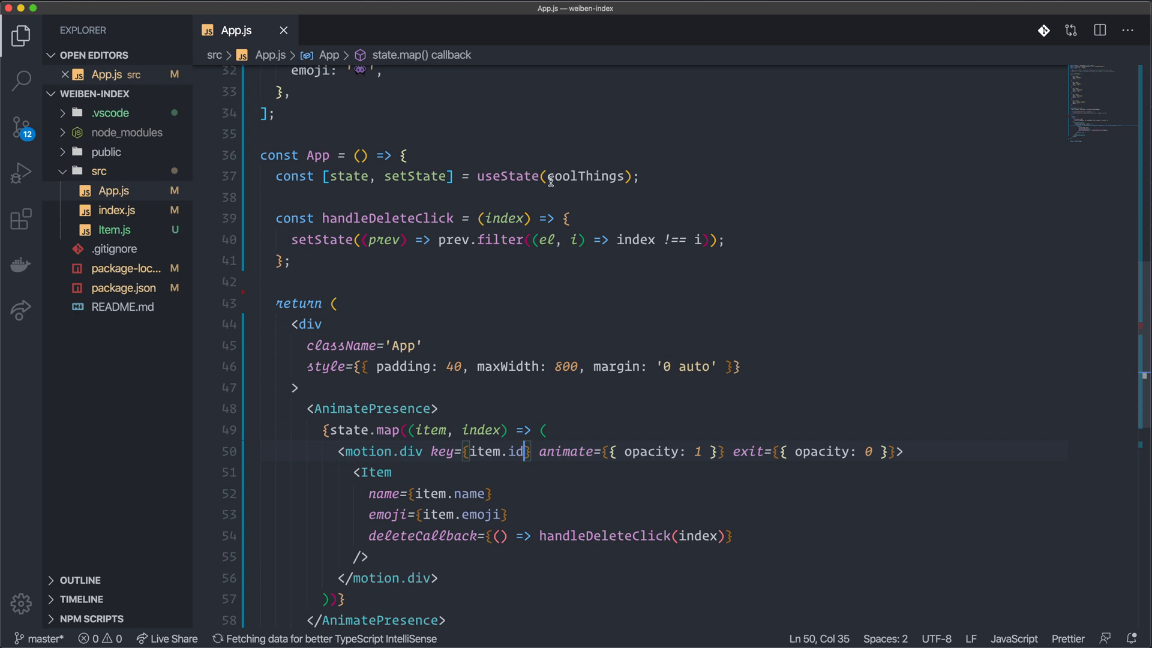
scroll(down, 3)
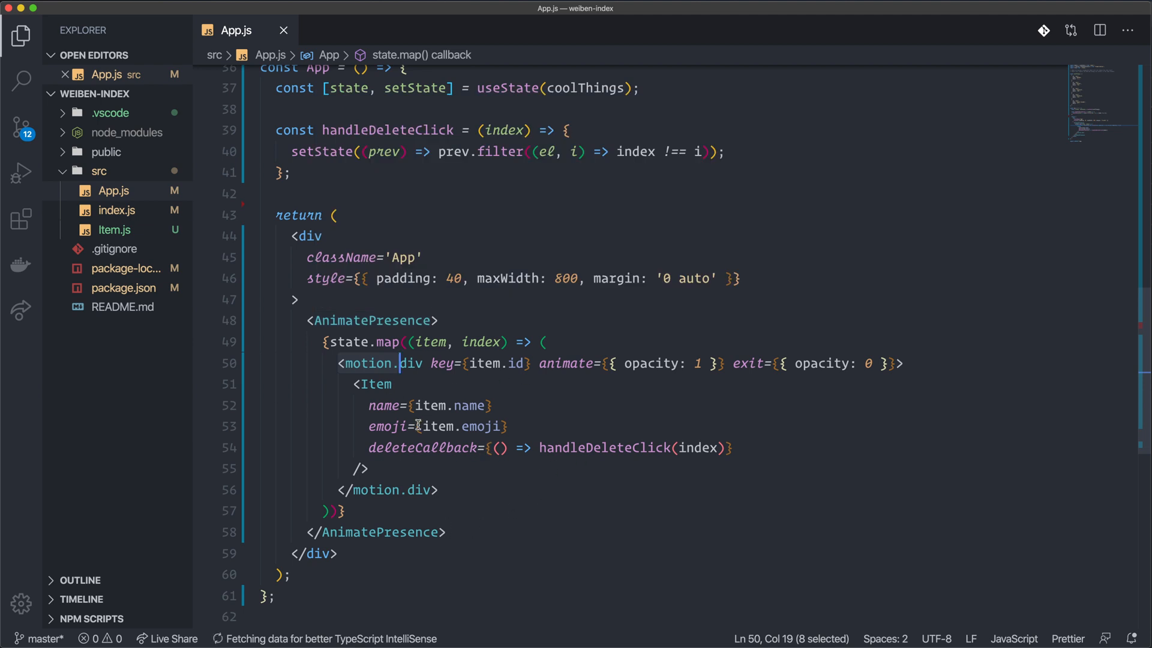
scroll(down, 3)
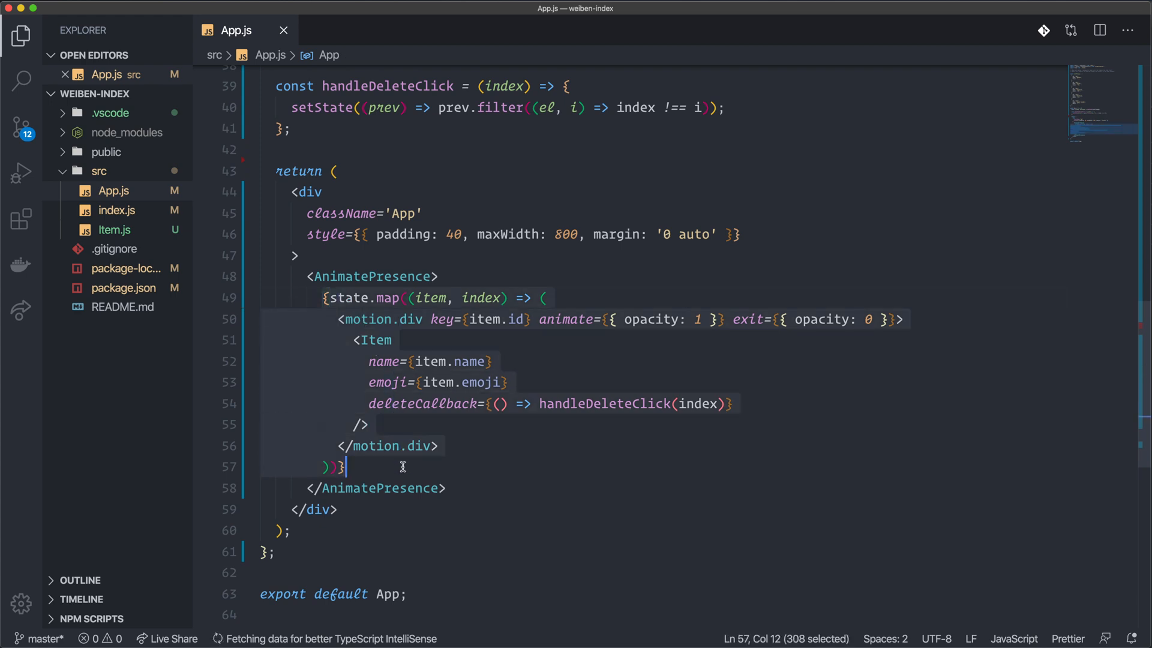
mouse_move(605, 403)
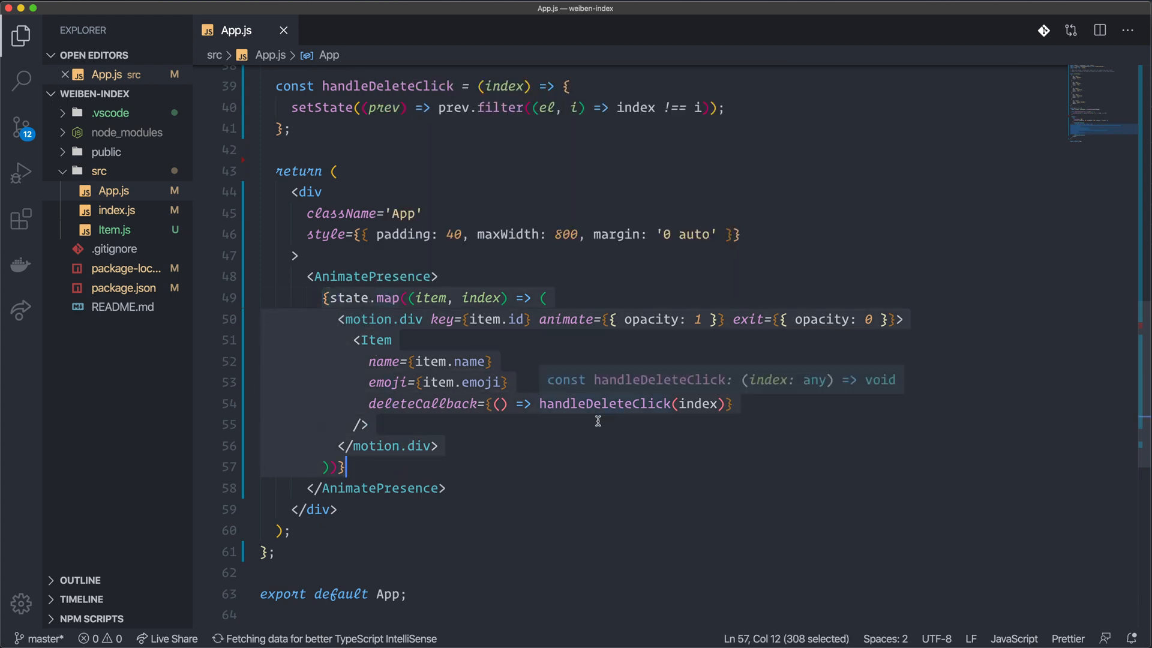
mouse_move(524, 322)
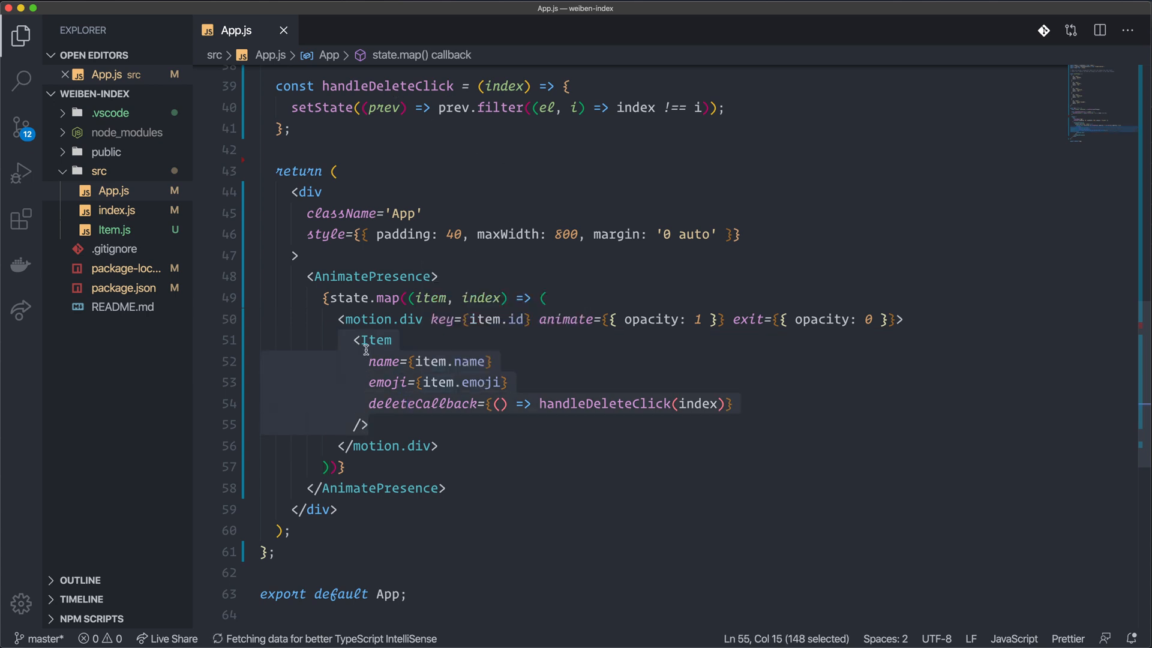
click(114, 229)
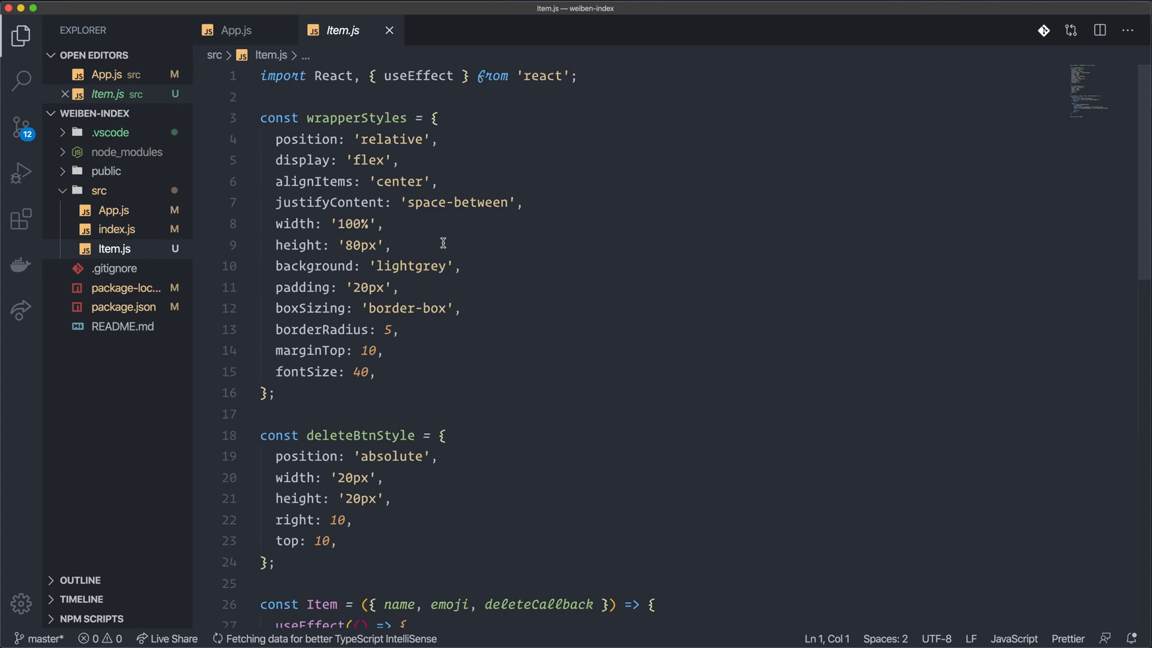
Review Item.js's useEffect, select the cleanup console.log call, and return to App.js.
scroll(down, 3)
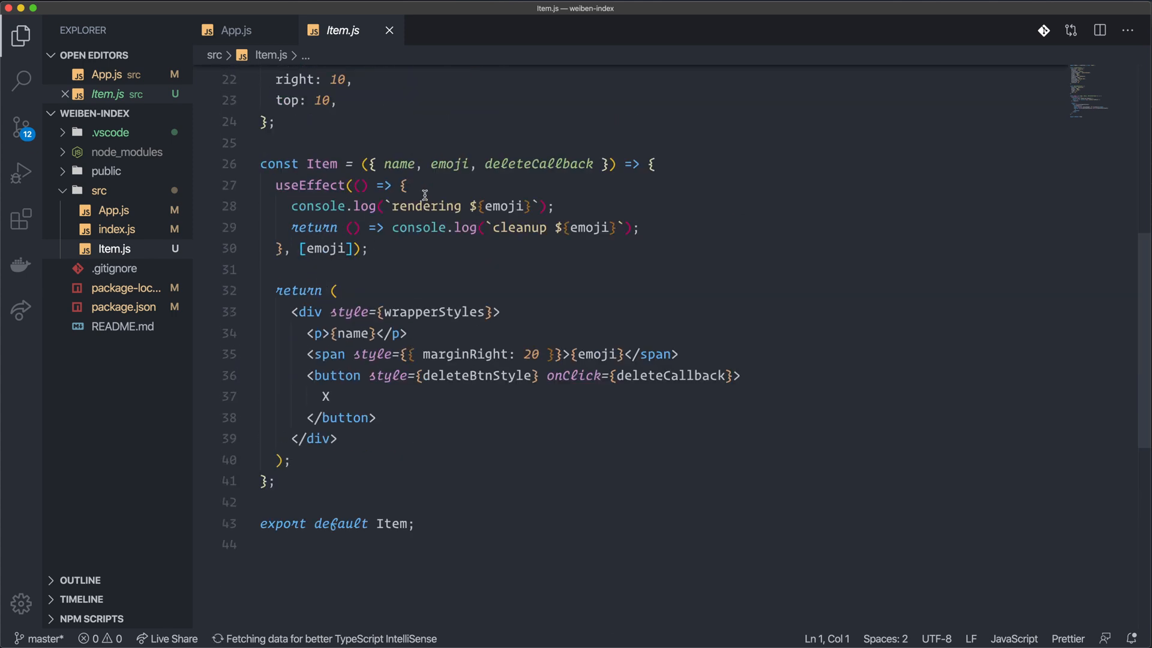
mouse_move(688, 251)
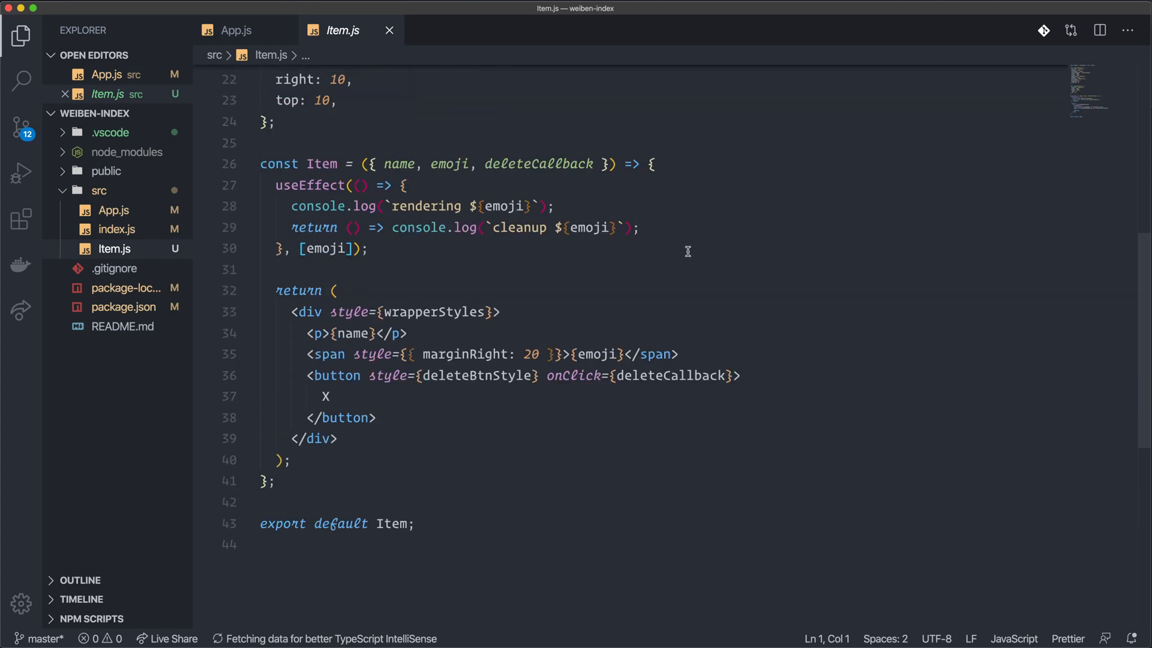
mouse_move(336, 206)
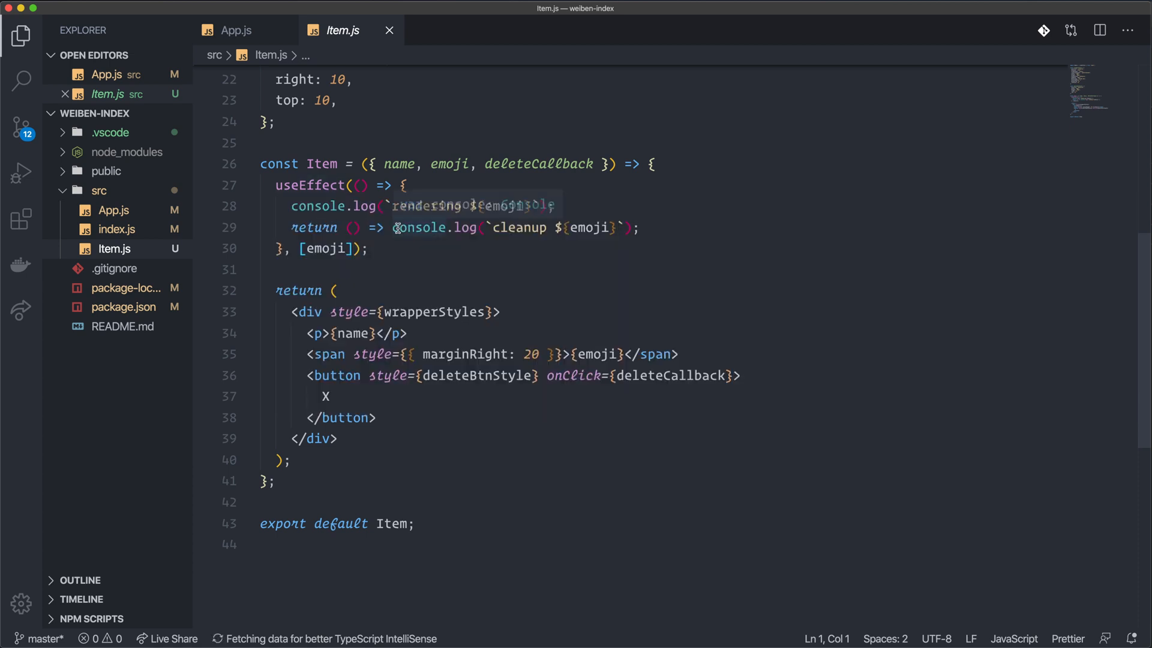
click(394, 227)
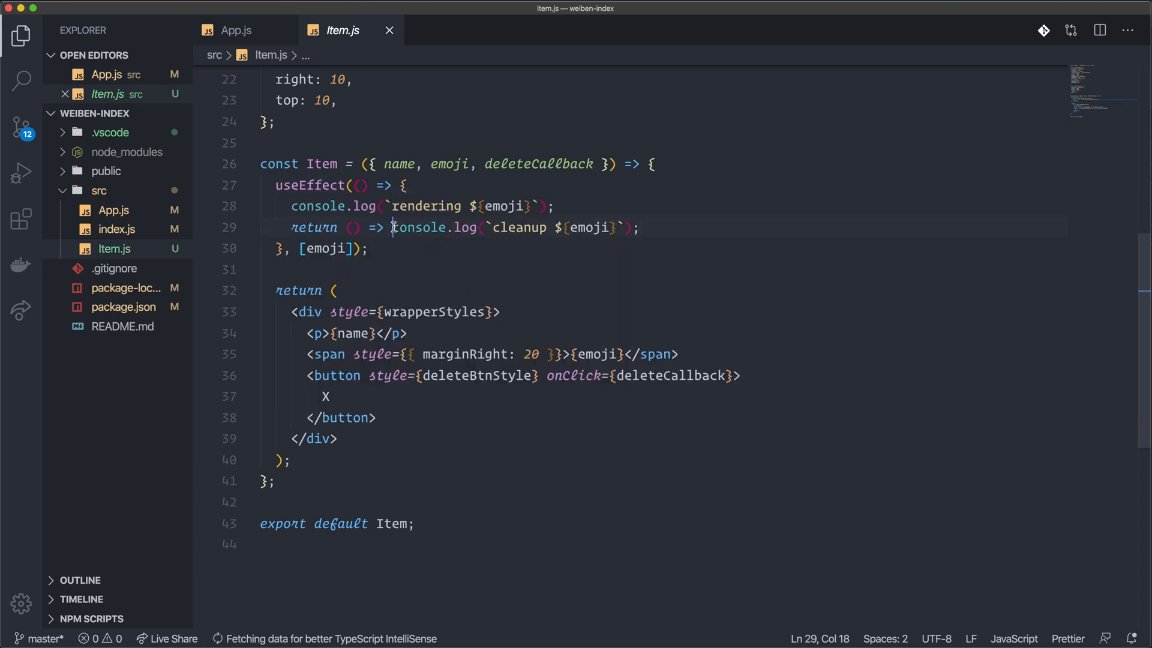
drag(391, 226, 638, 226)
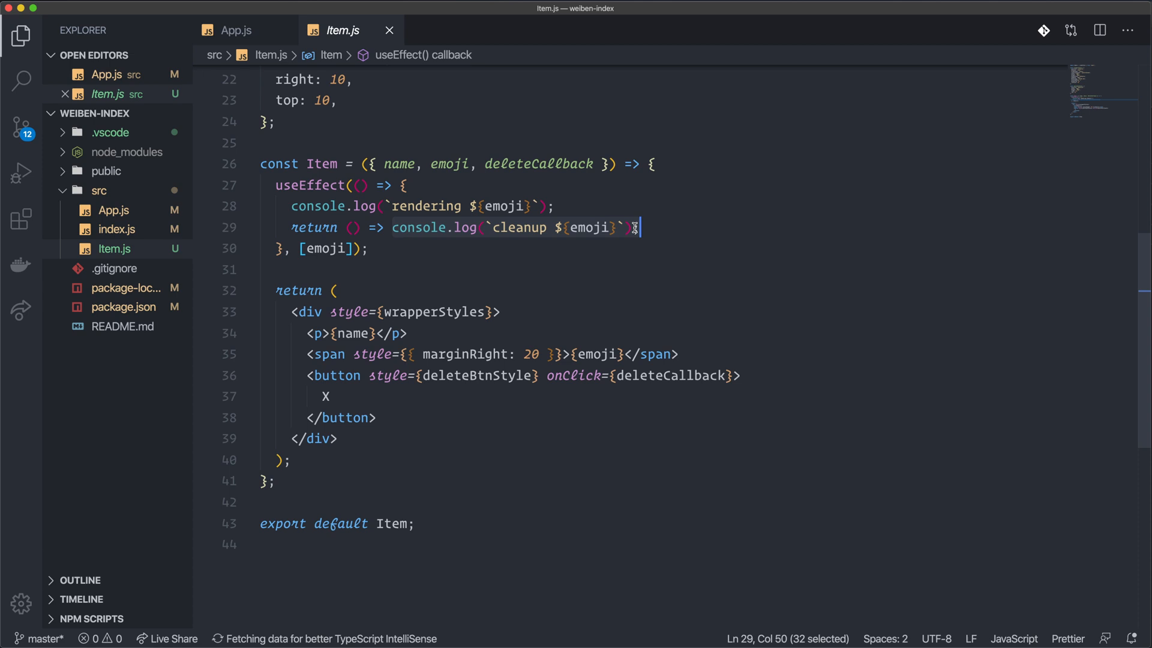
click(237, 30)
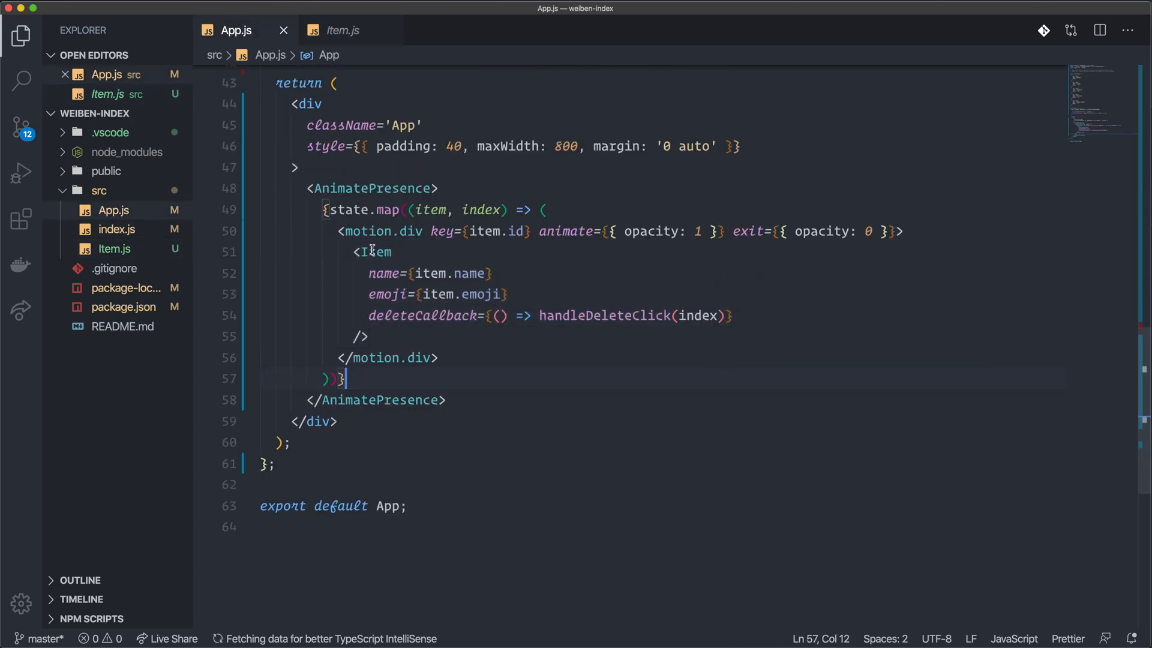
mouse_move(519, 230)
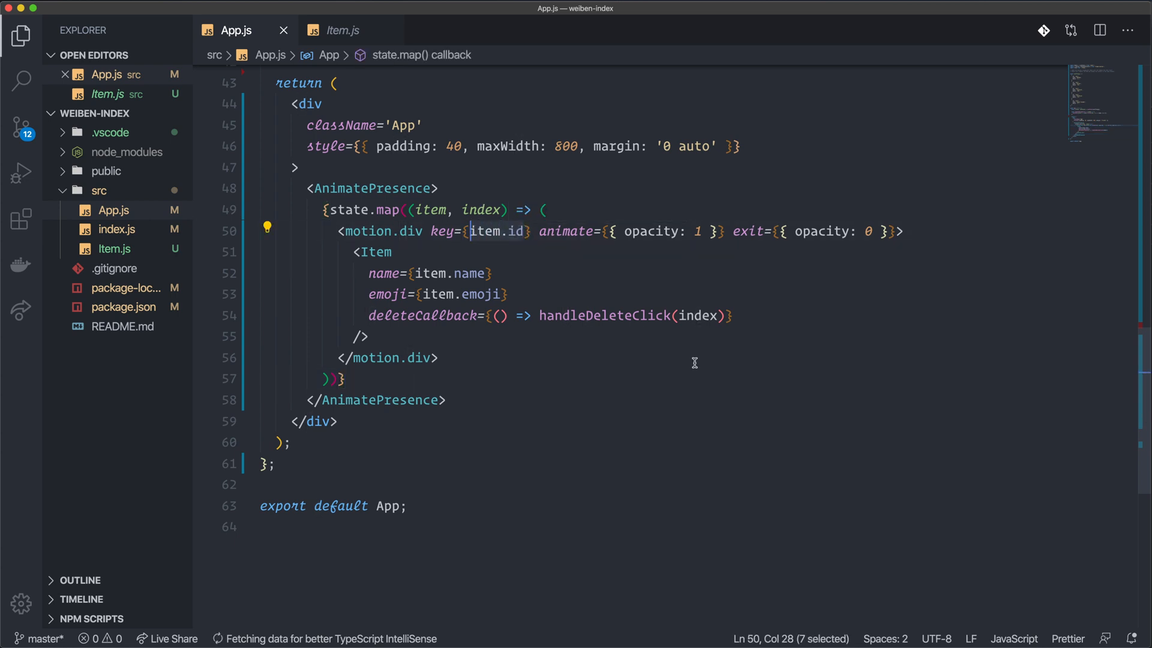
Replace item.id with index in the motion.div key prop.
text(index)
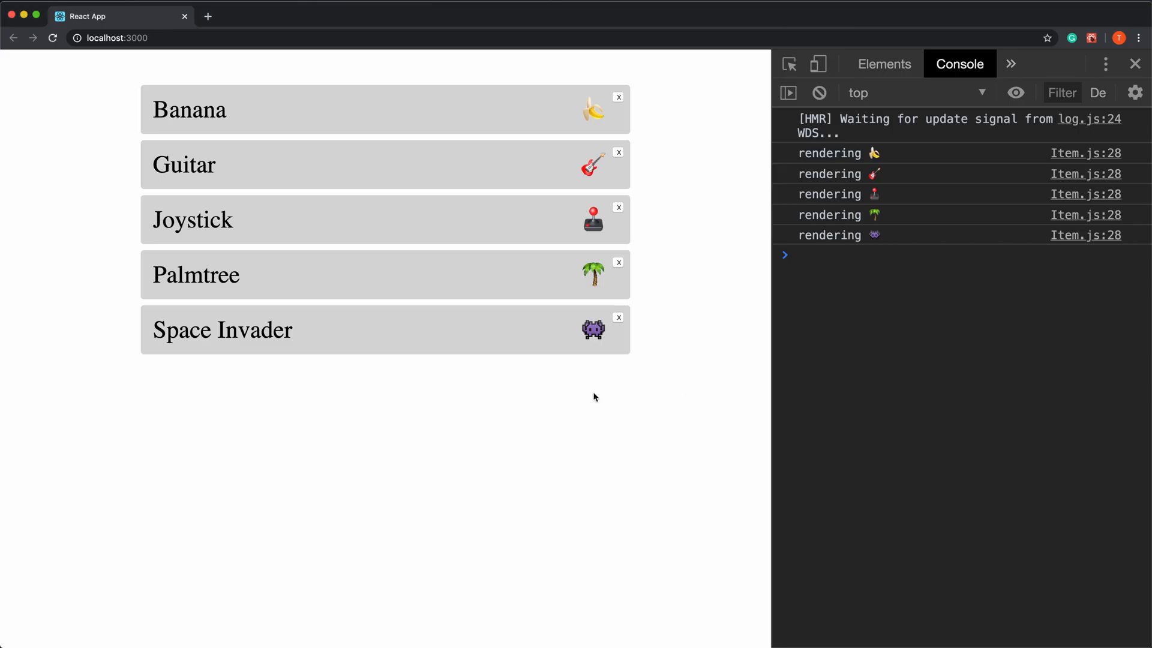
mouse_move(346, 130)
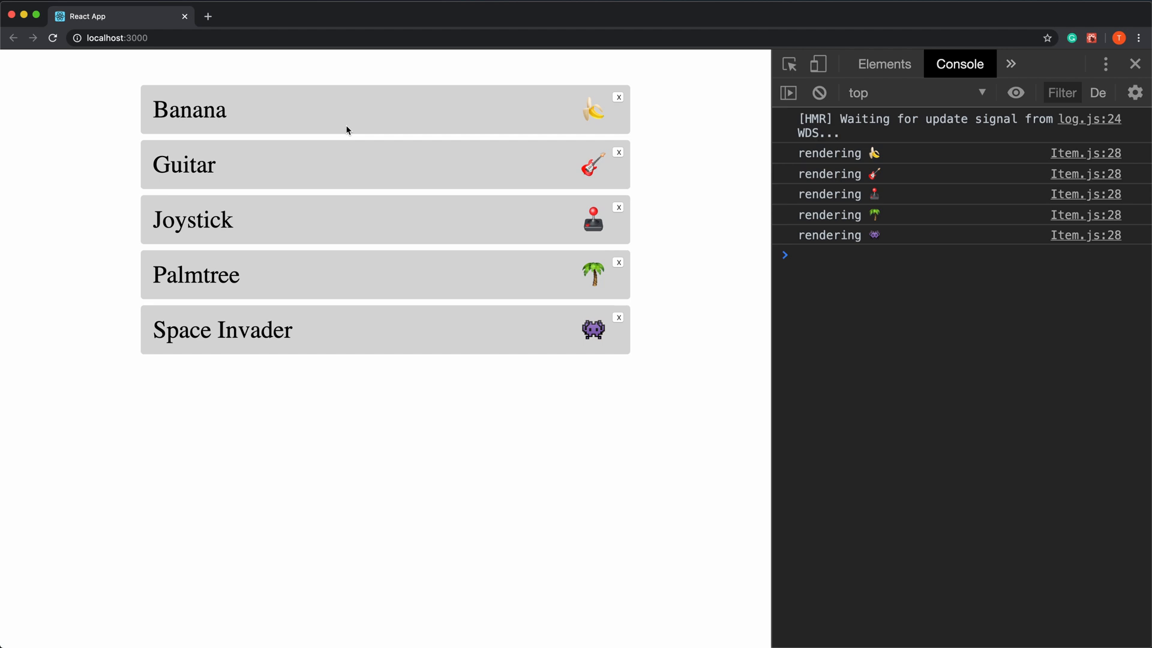
Delete Guitar, then the item now in the second row.
click(618, 207)
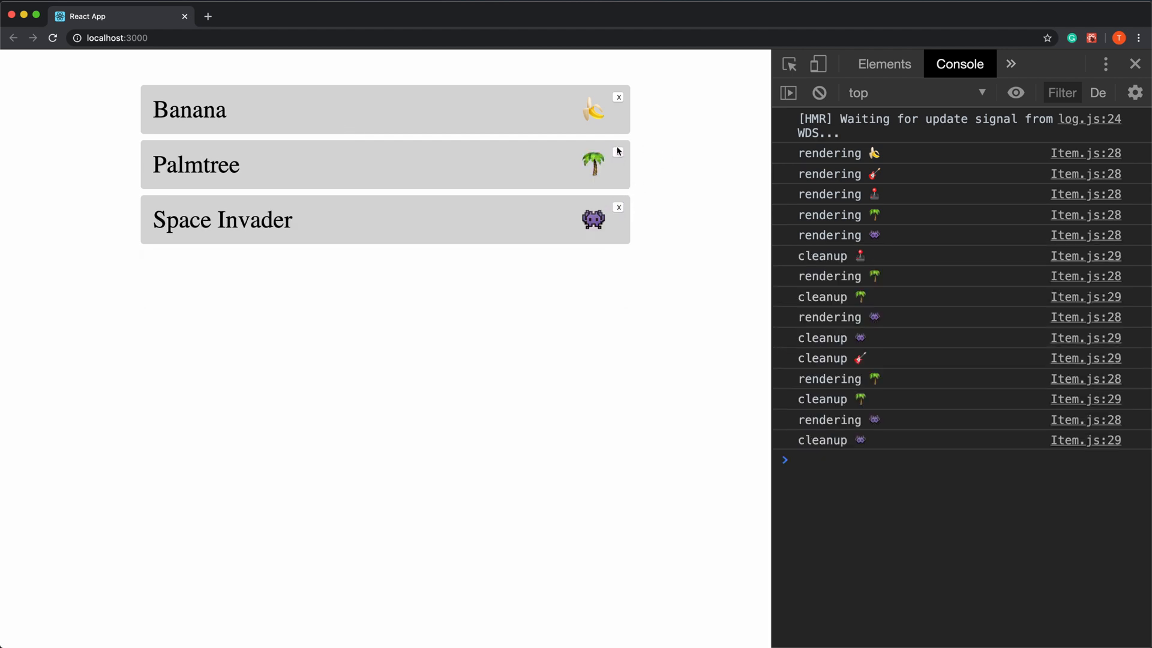
click(618, 96)
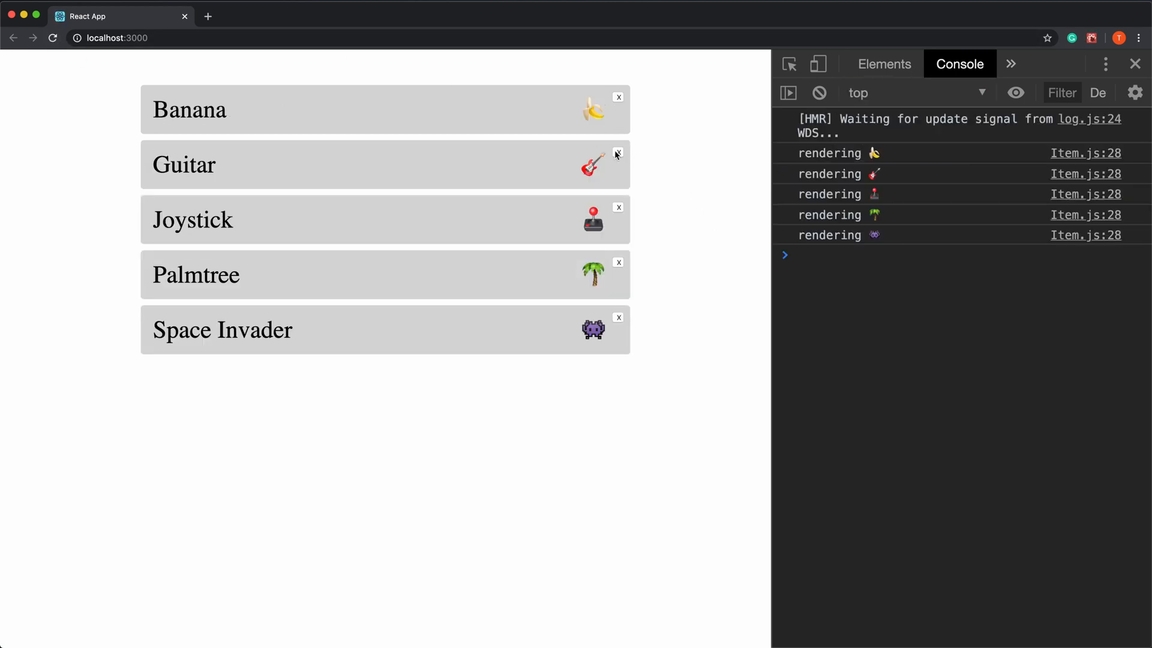
Delete Guitar and another row, then delete Palmtree after the page reloads.
click(618, 154)
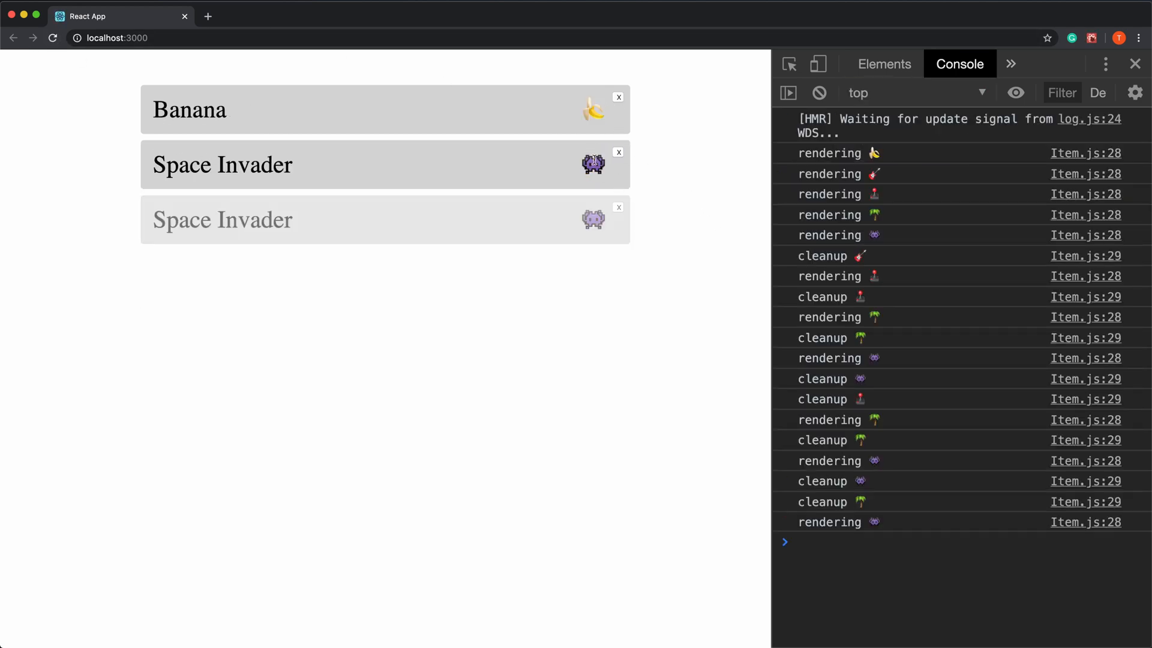
click(618, 206)
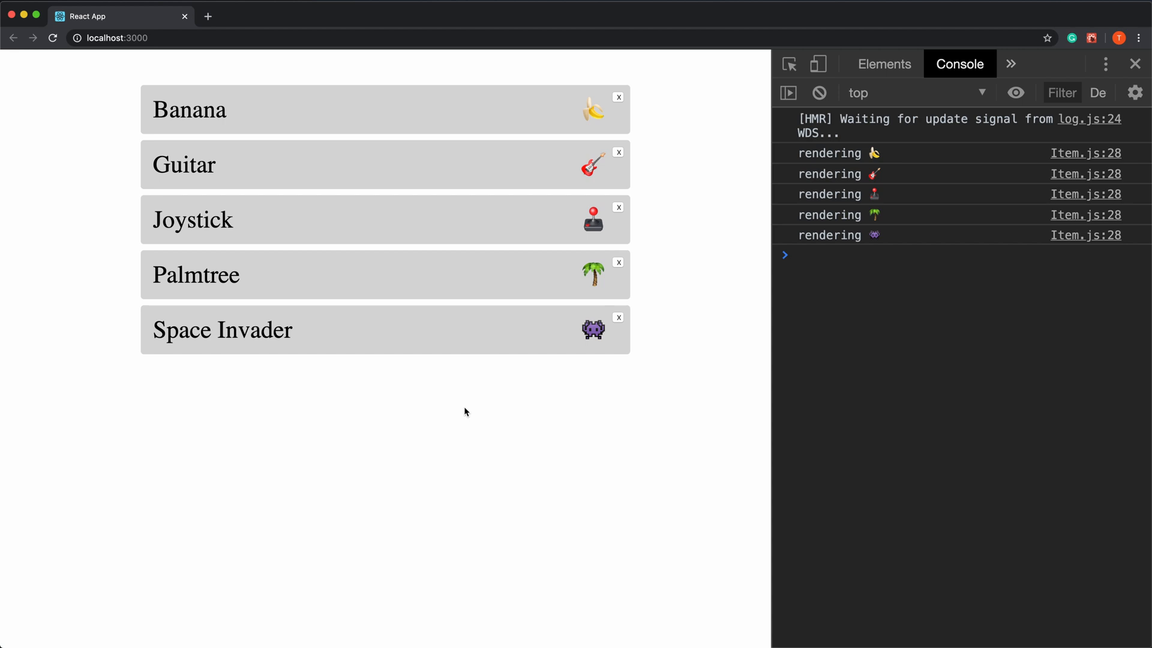
mouse_move(503, 405)
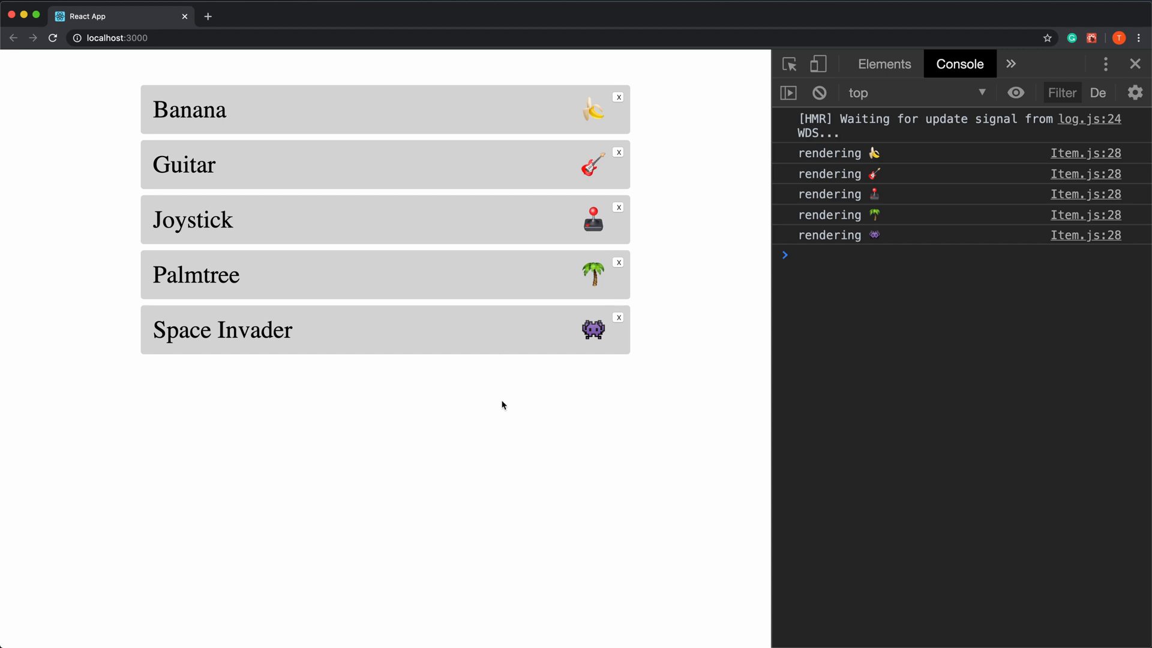
click(618, 262)
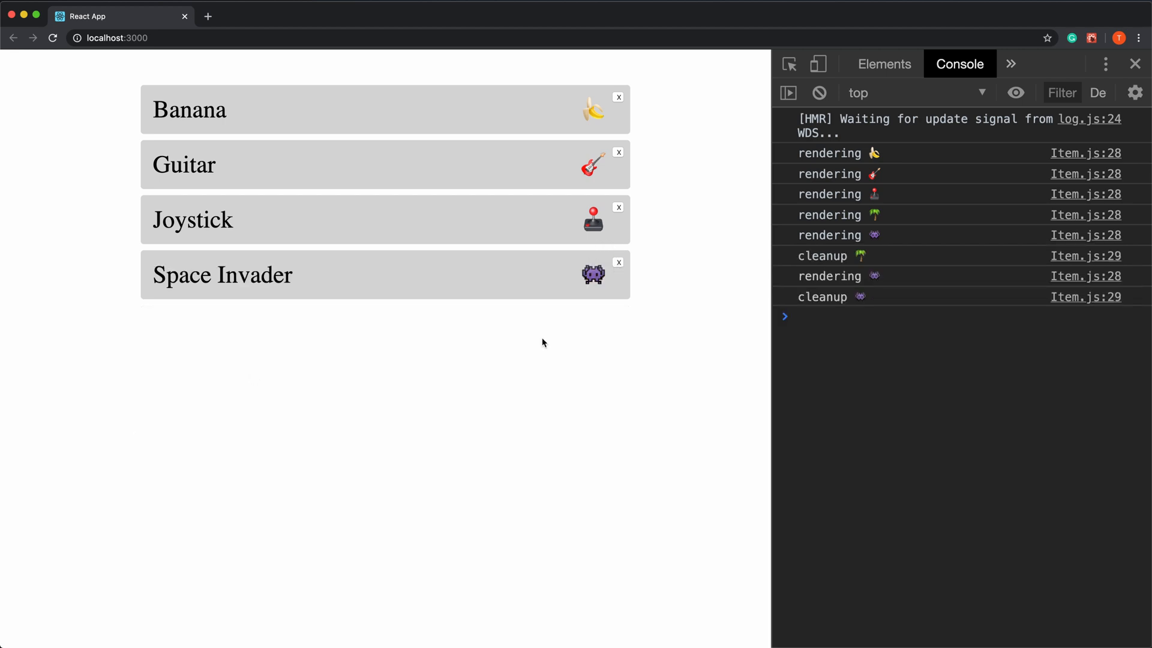
mouse_move(870, 261)
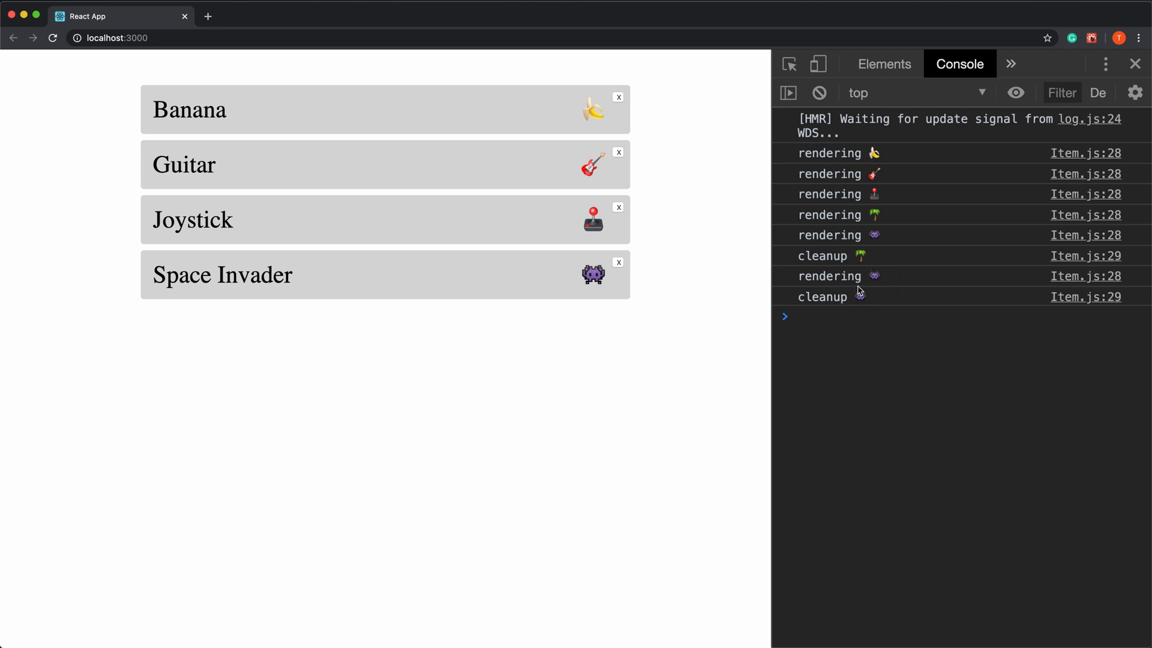
mouse_move(334, 282)
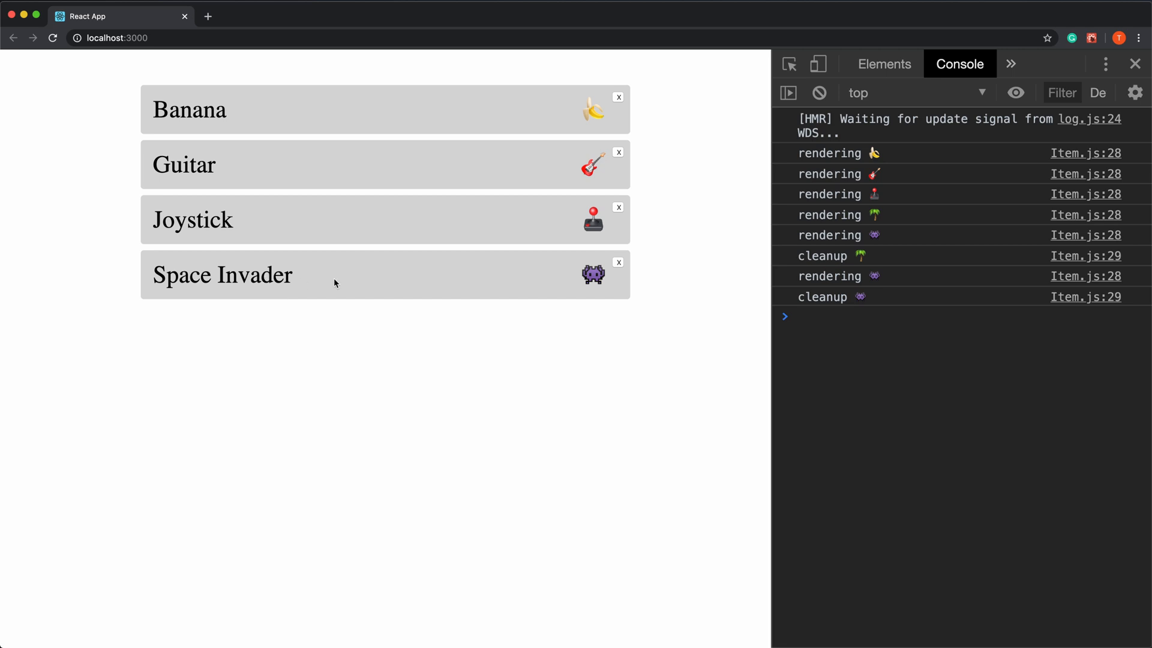
mouse_move(525, 289)
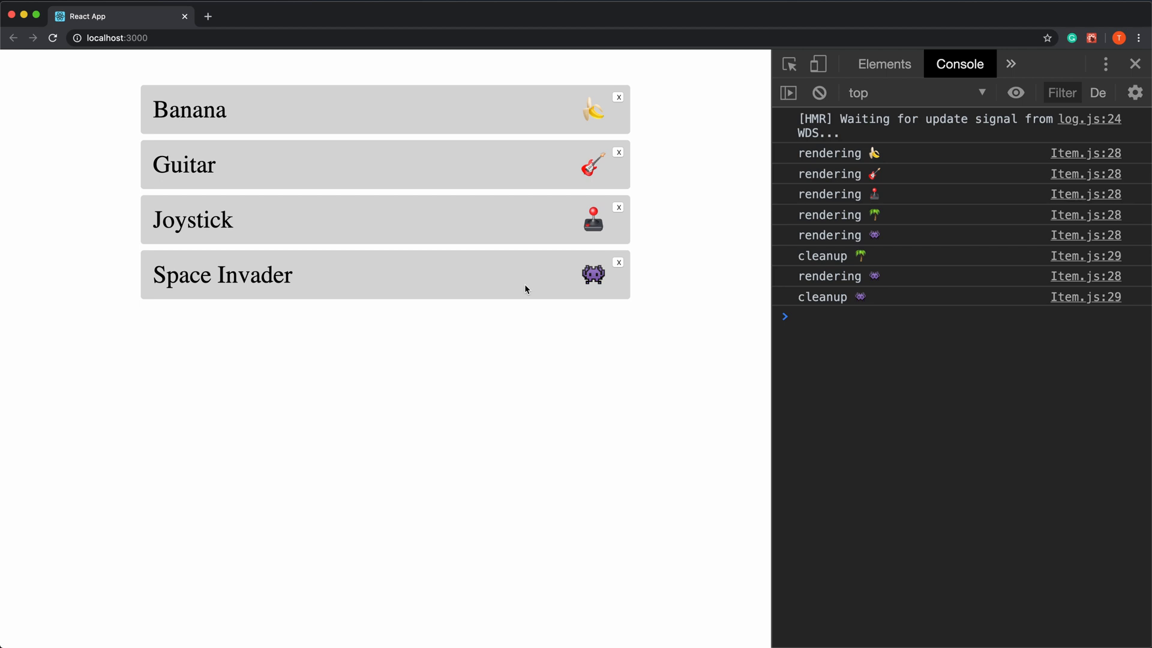
mouse_move(397, 285)
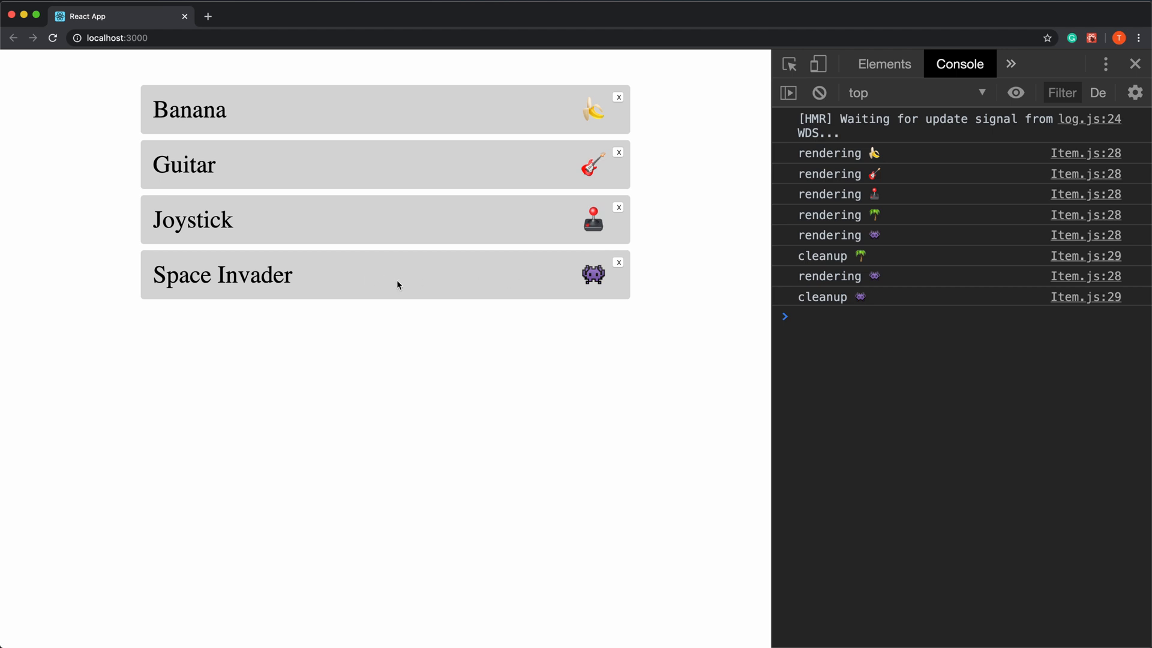
mouse_move(420, 292)
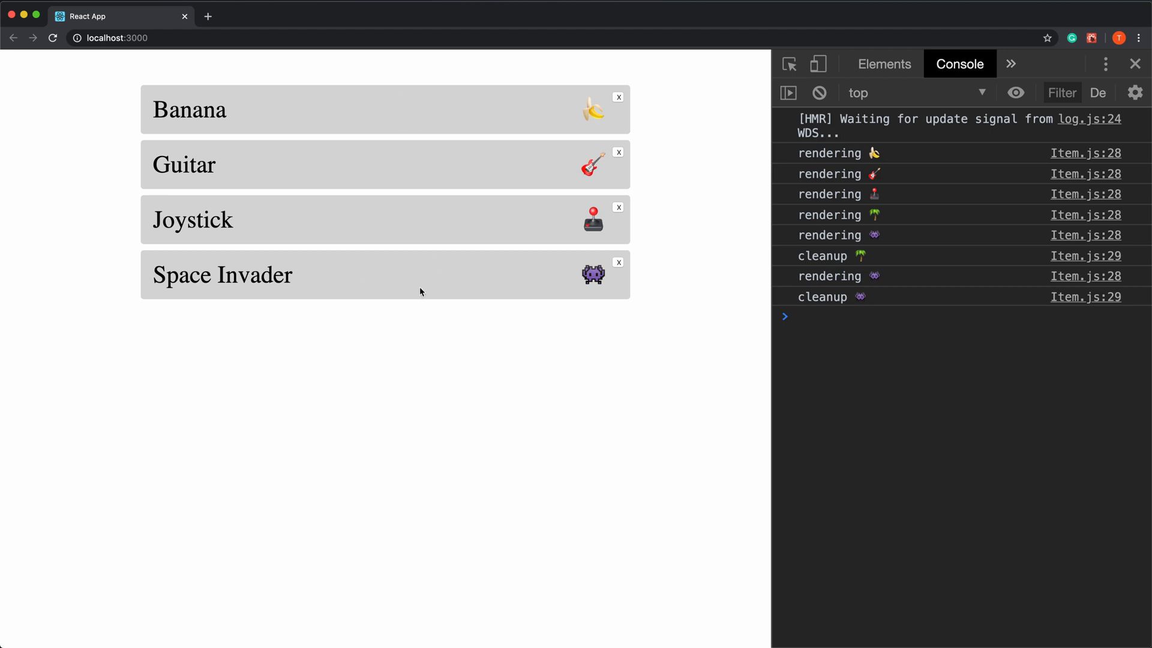
mouse_move(480, 133)
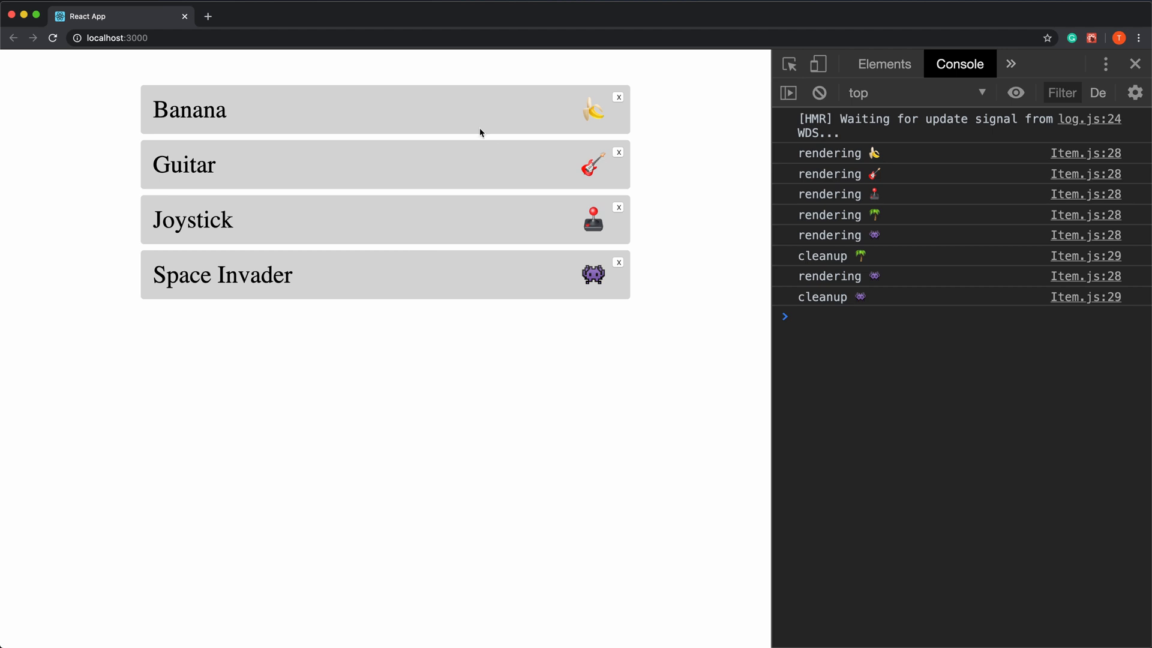
mouse_move(492, 275)
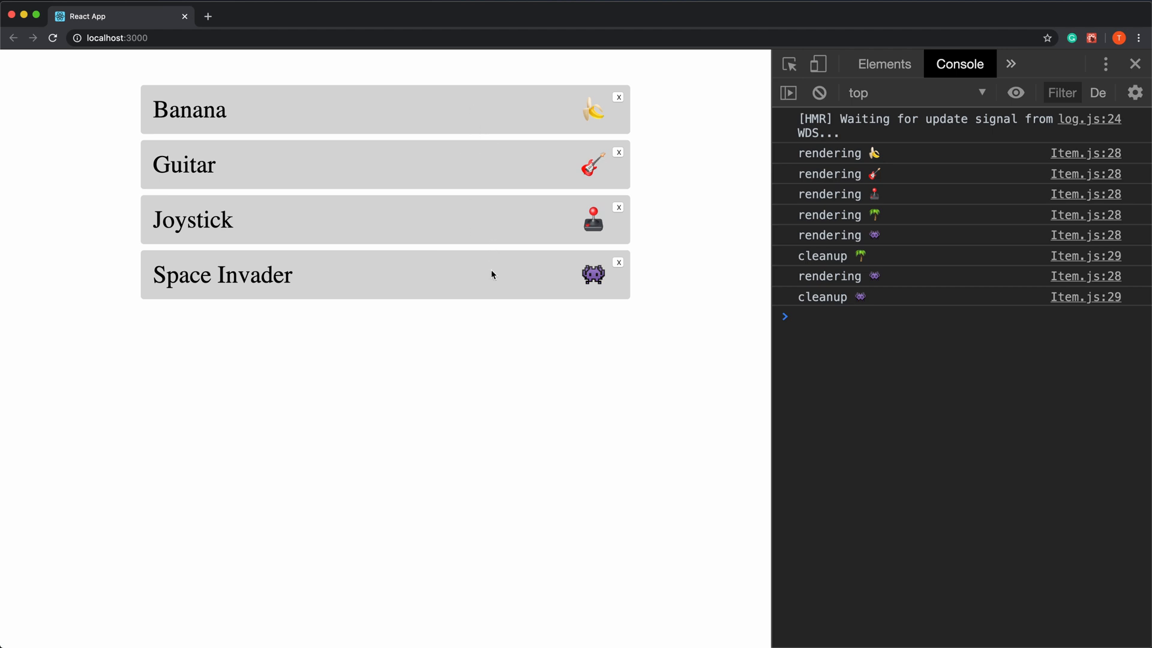
mouse_move(482, 271)
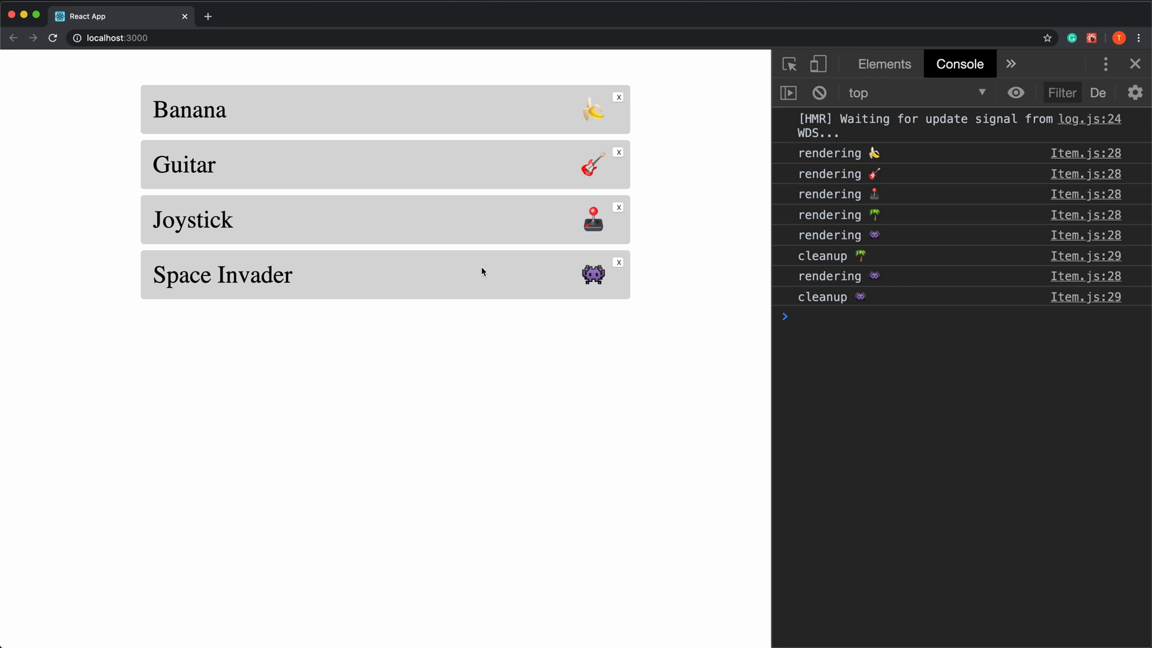
mouse_move(116, 279)
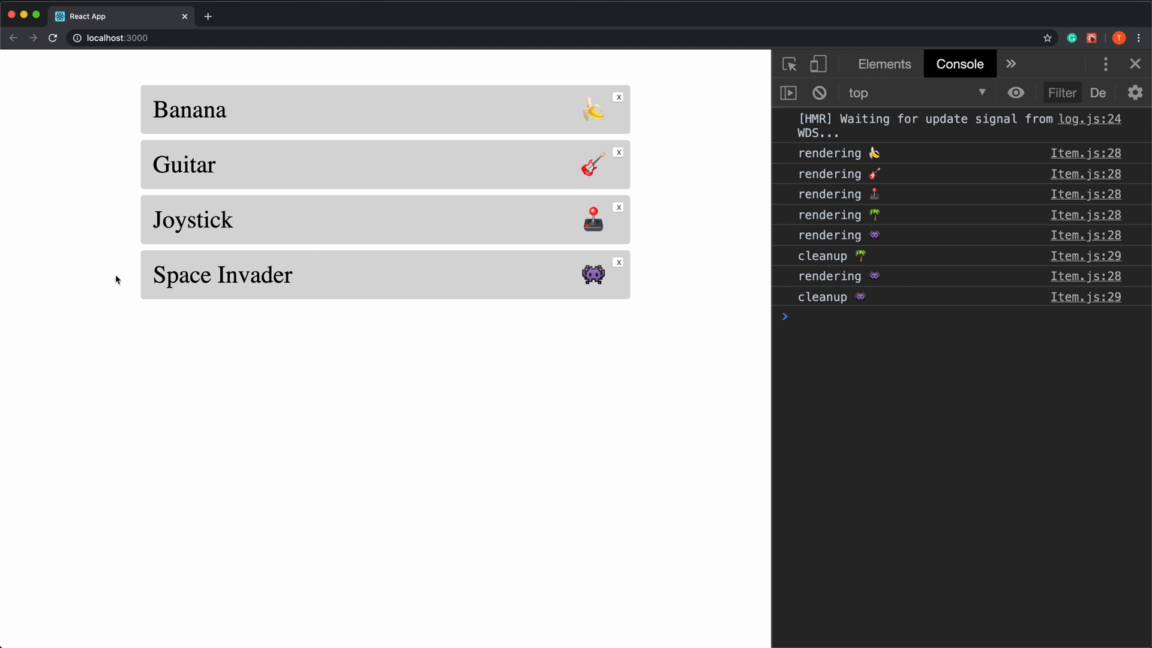
mouse_move(127, 266)
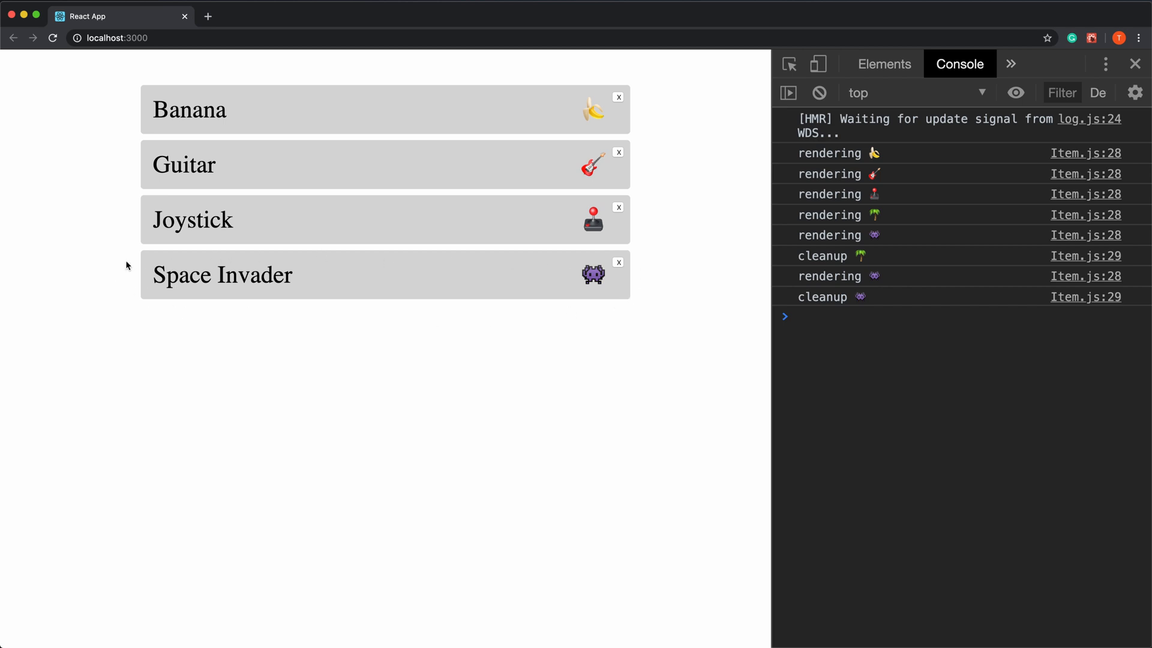
mouse_move(382, 308)
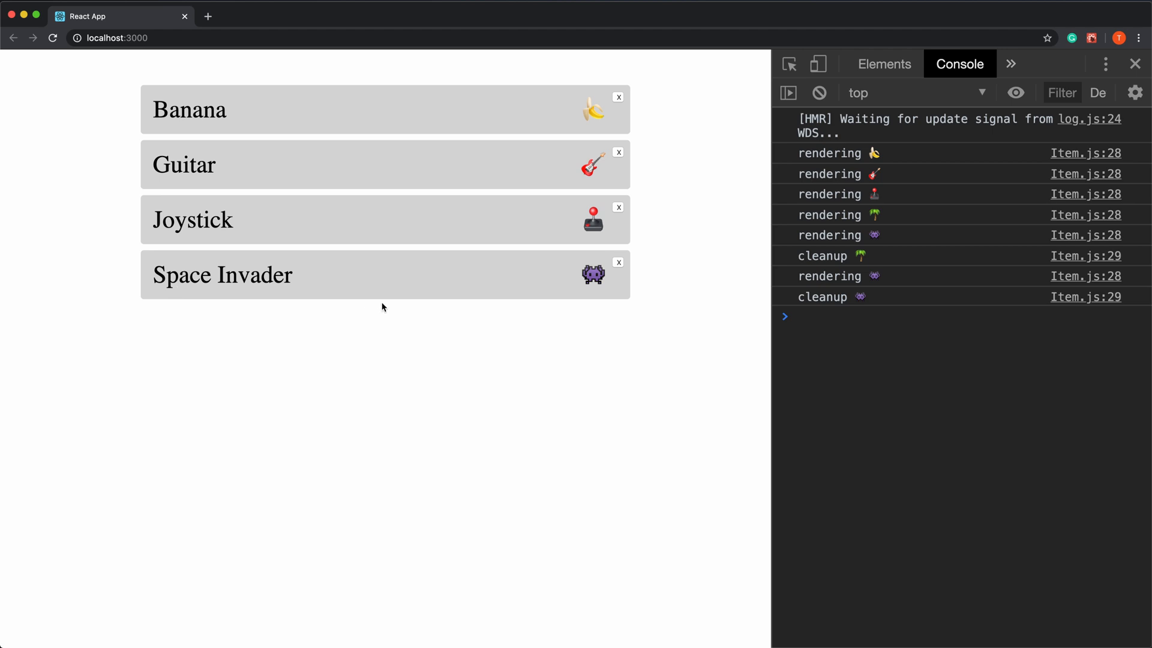
mouse_move(520, 294)
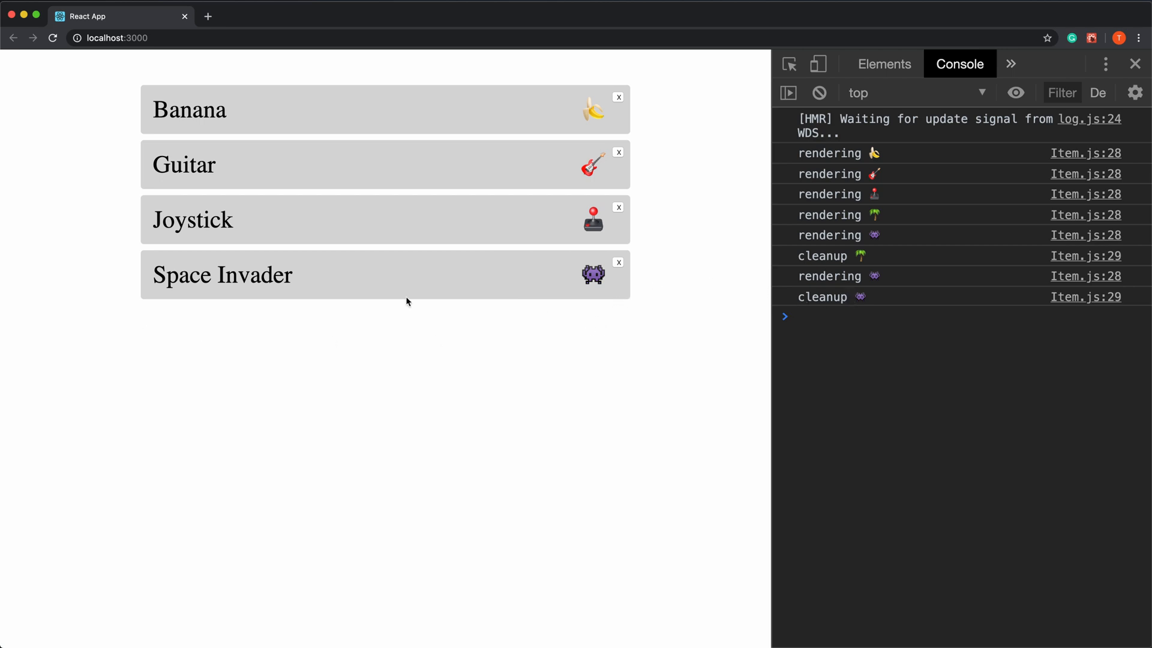
mouse_move(294, 281)
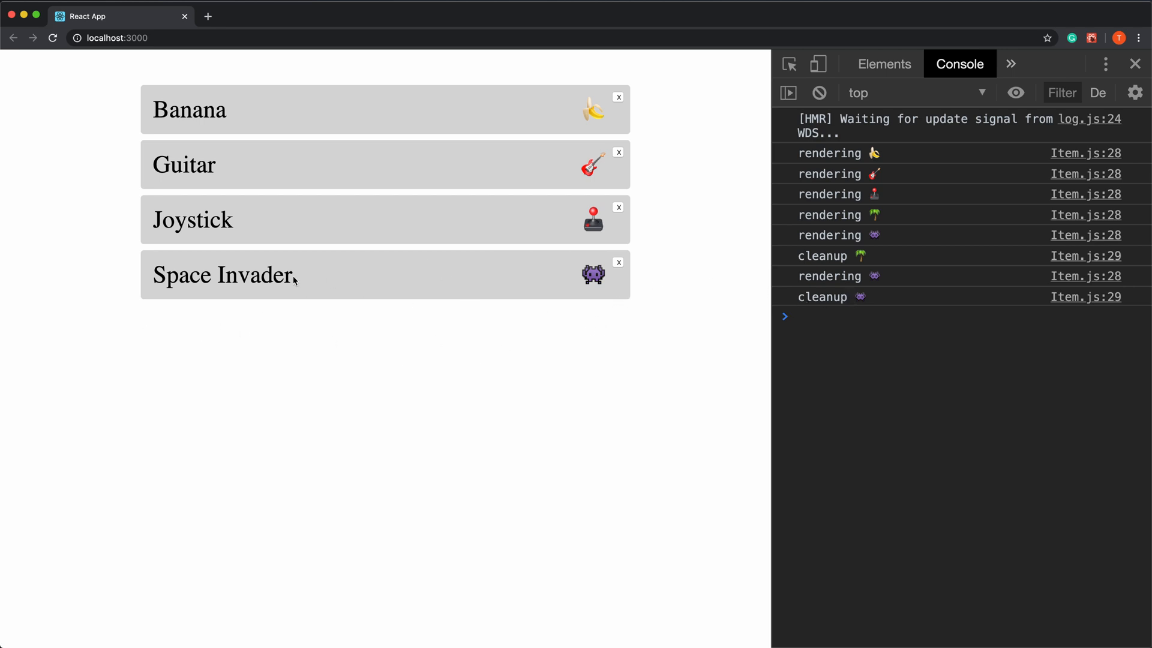
mouse_move(398, 277)
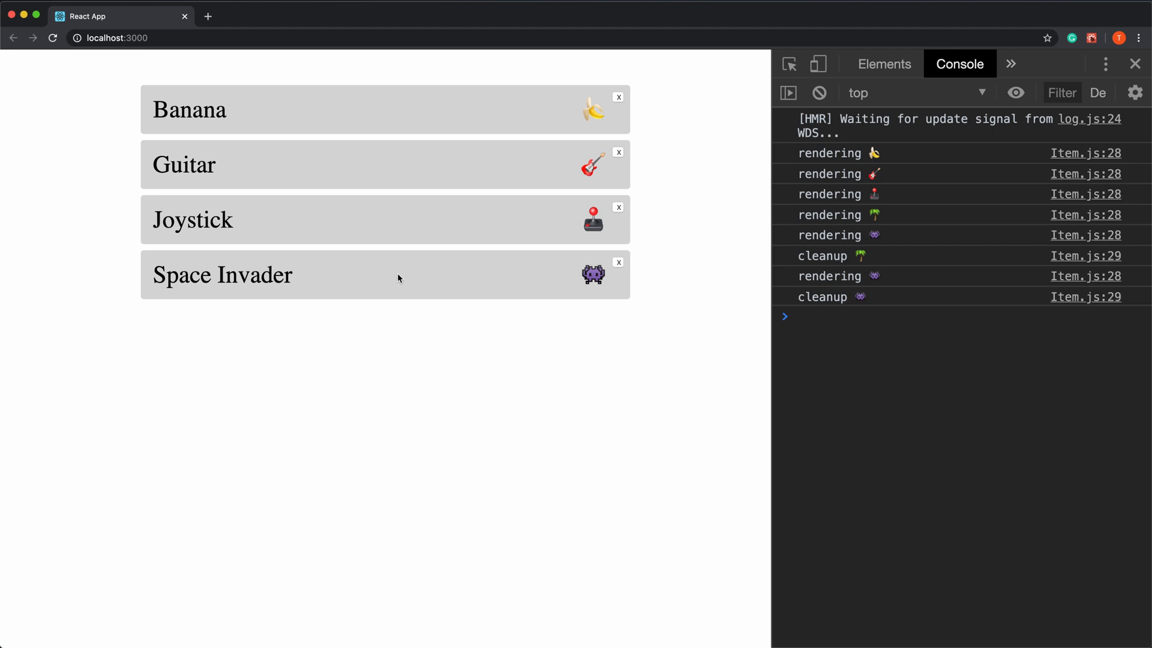
mouse_move(510, 193)
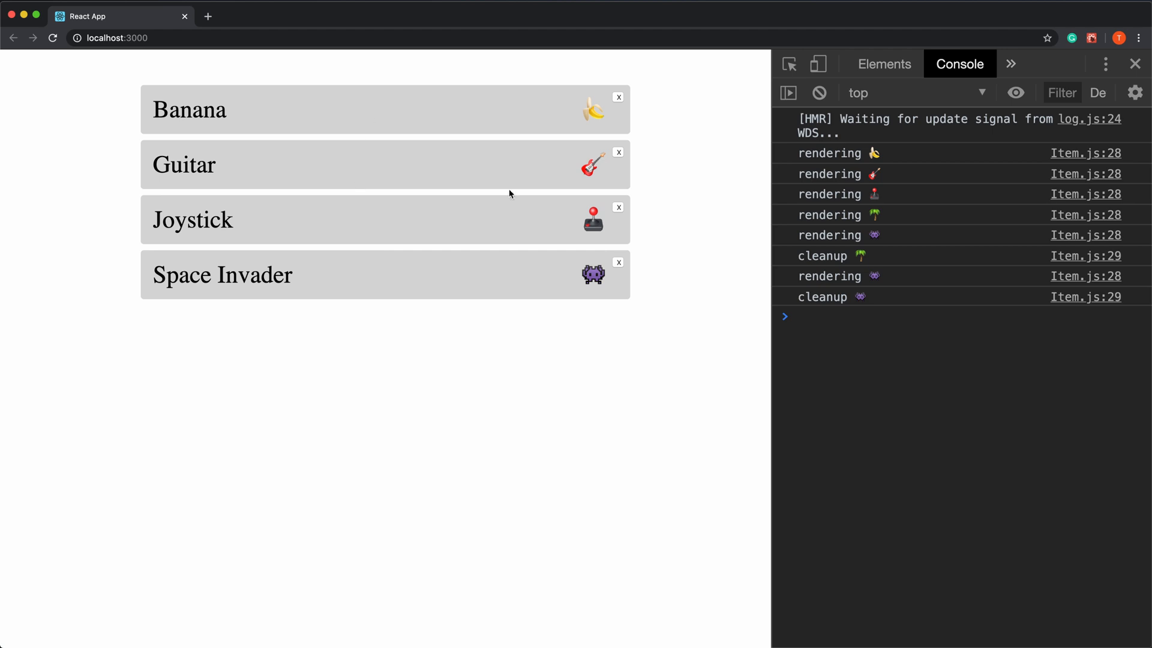
mouse_move(618, 252)
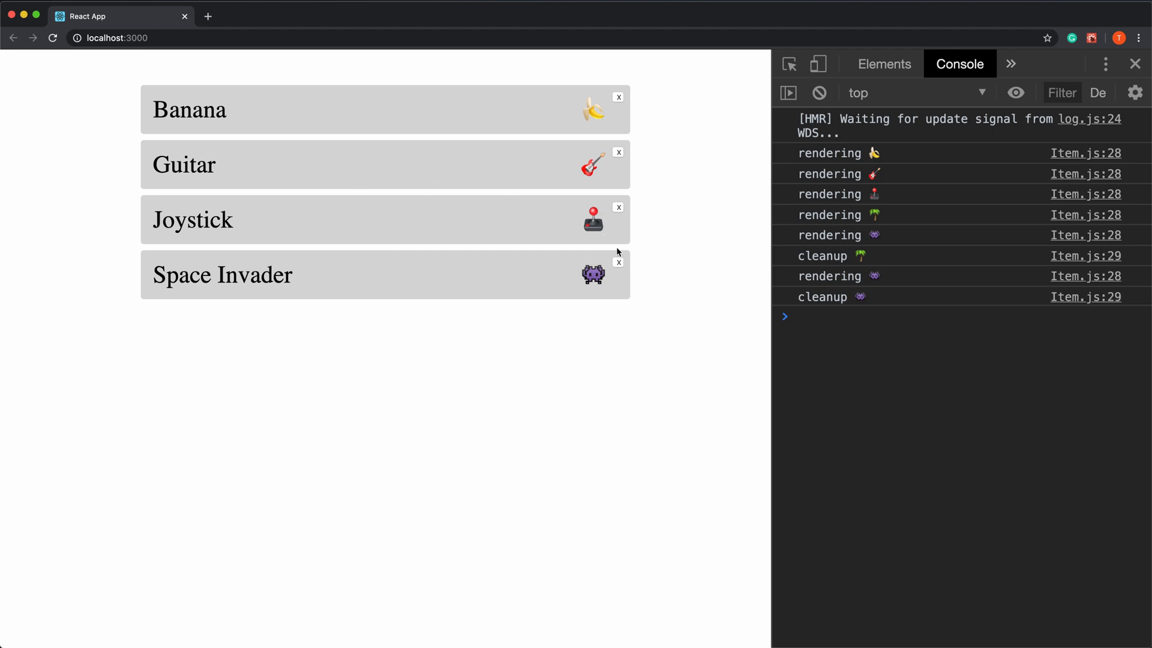
mouse_move(322, 210)
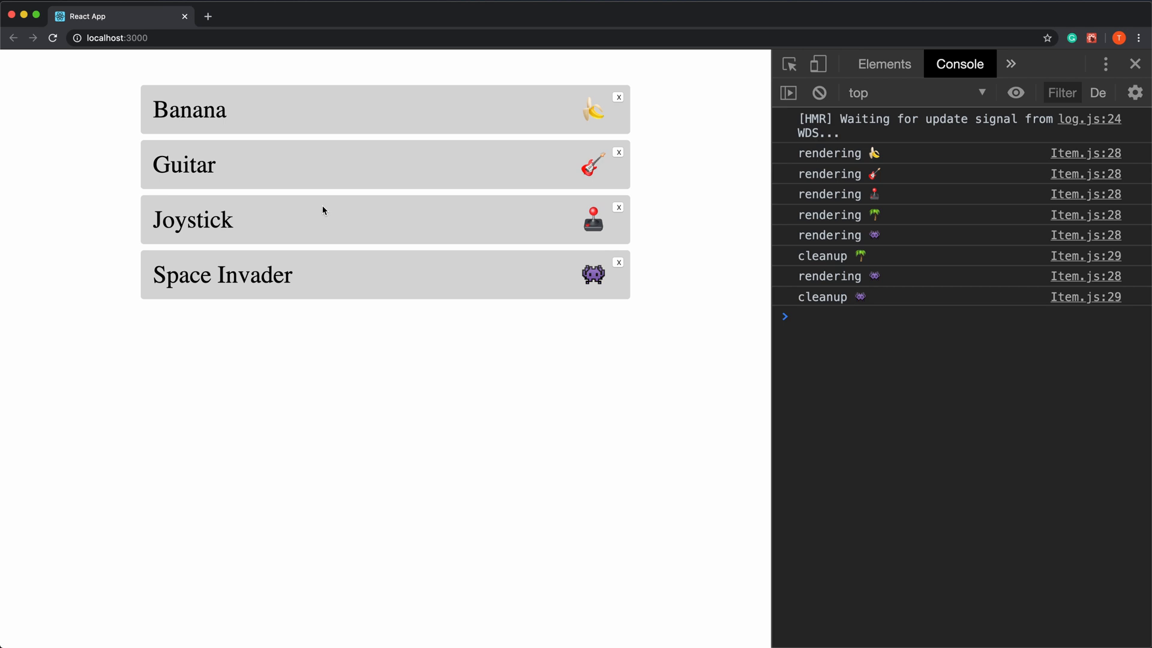
mouse_move(380, 234)
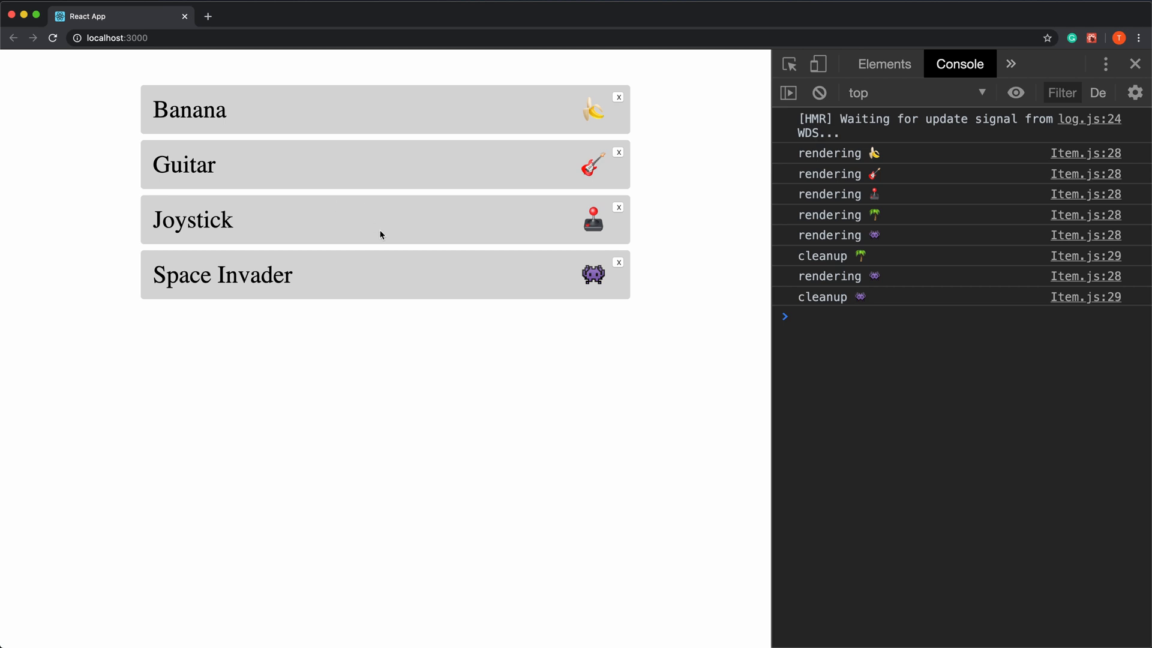
mouse_move(531, 161)
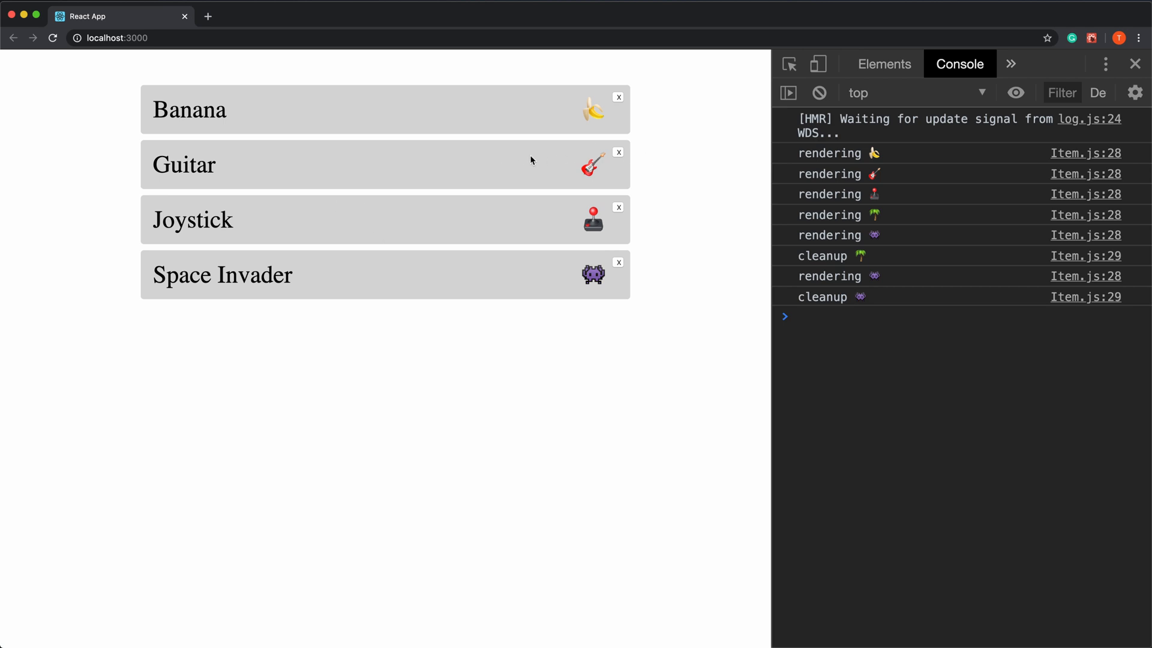
Reload localhost:3000 to restore all five items with fresh rendering logs.
click(619, 151)
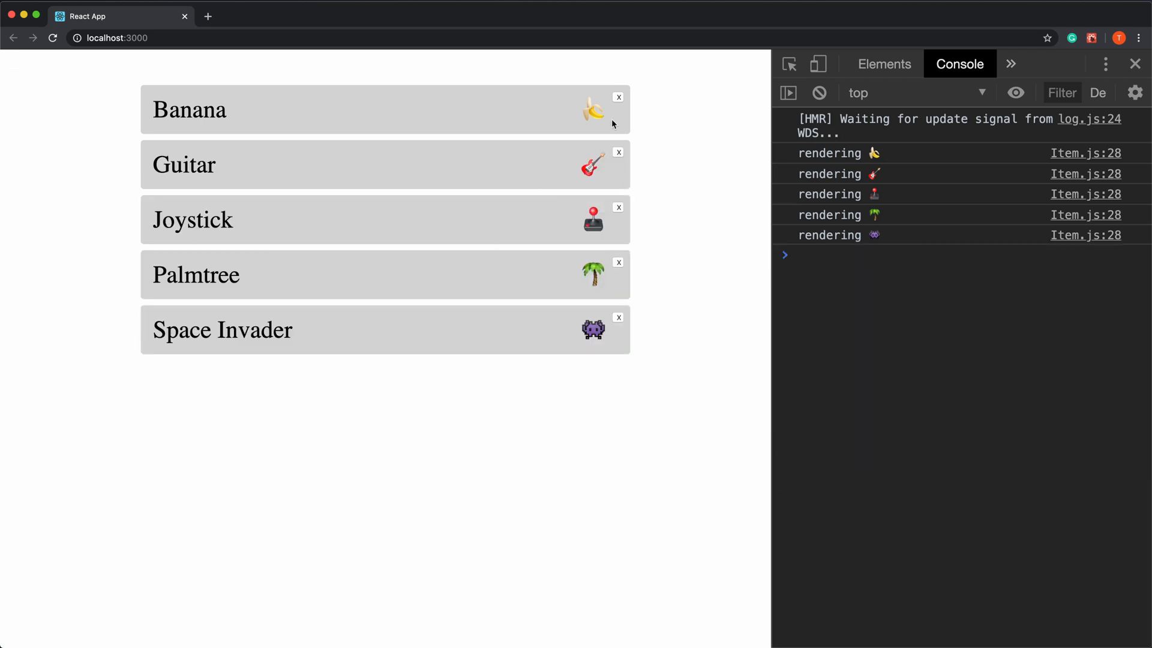
Delete the Banana item, triggering cleanup and re-render logs for every item.
click(618, 96)
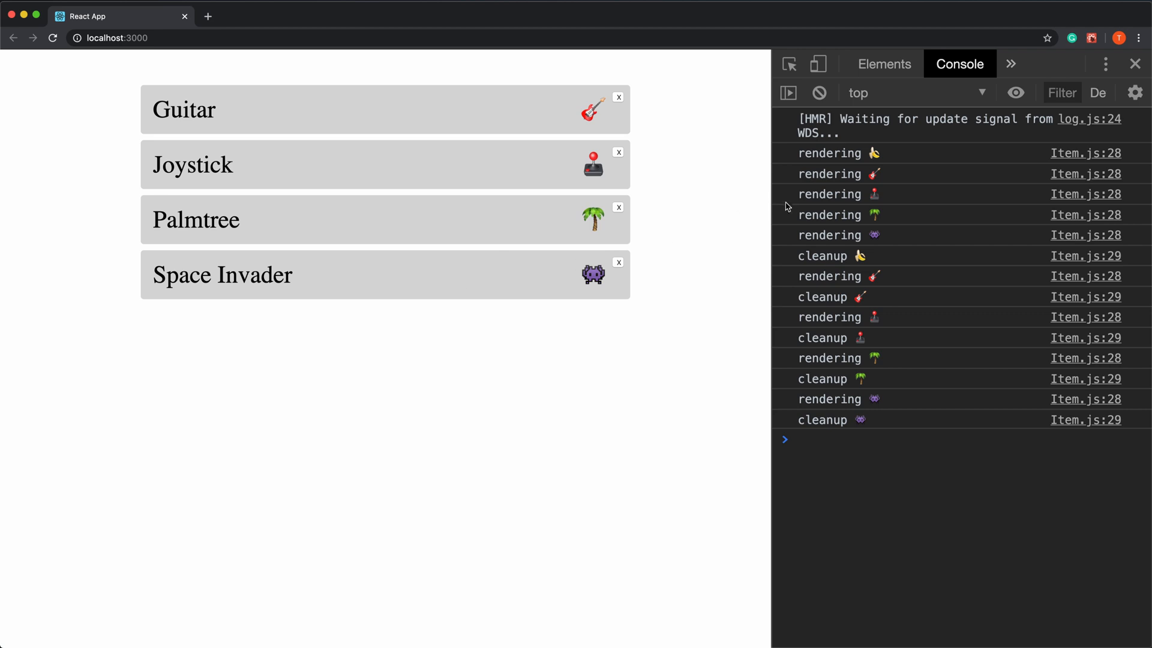
mouse_move(634, 312)
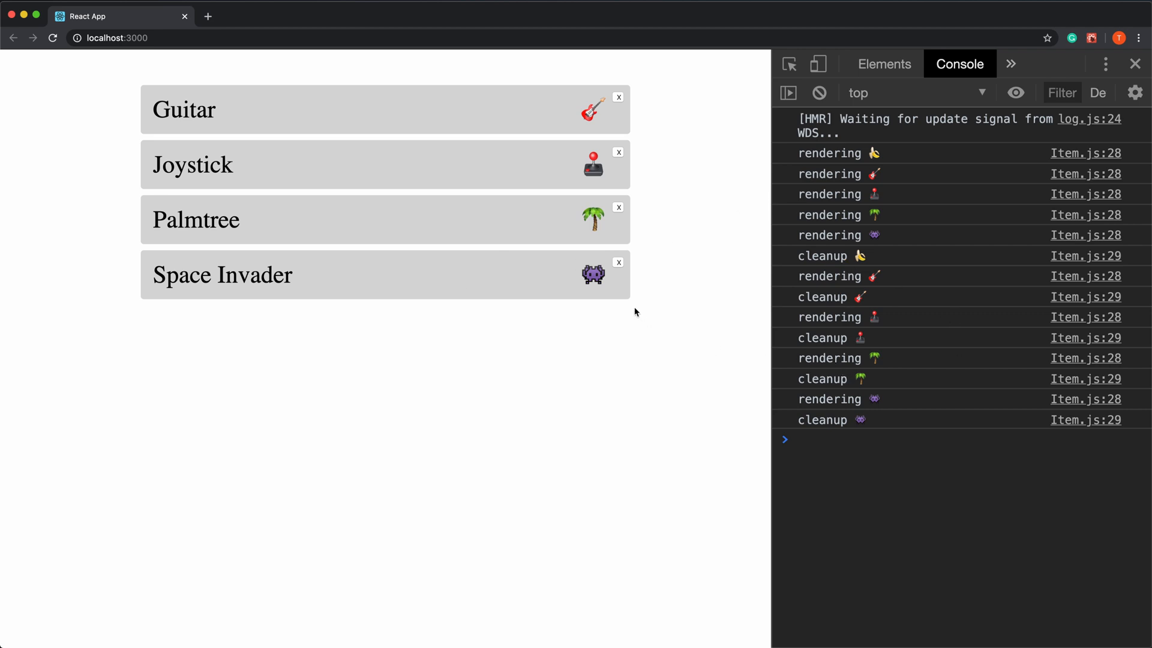
mouse_move(430, 214)
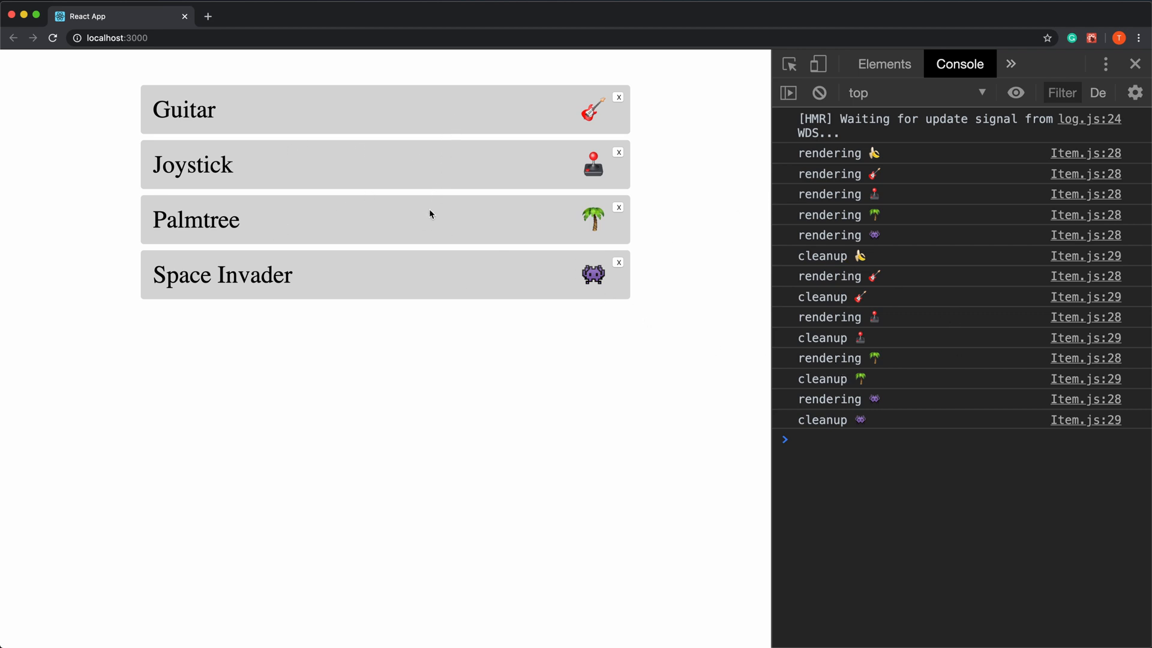
mouse_move(485, 251)
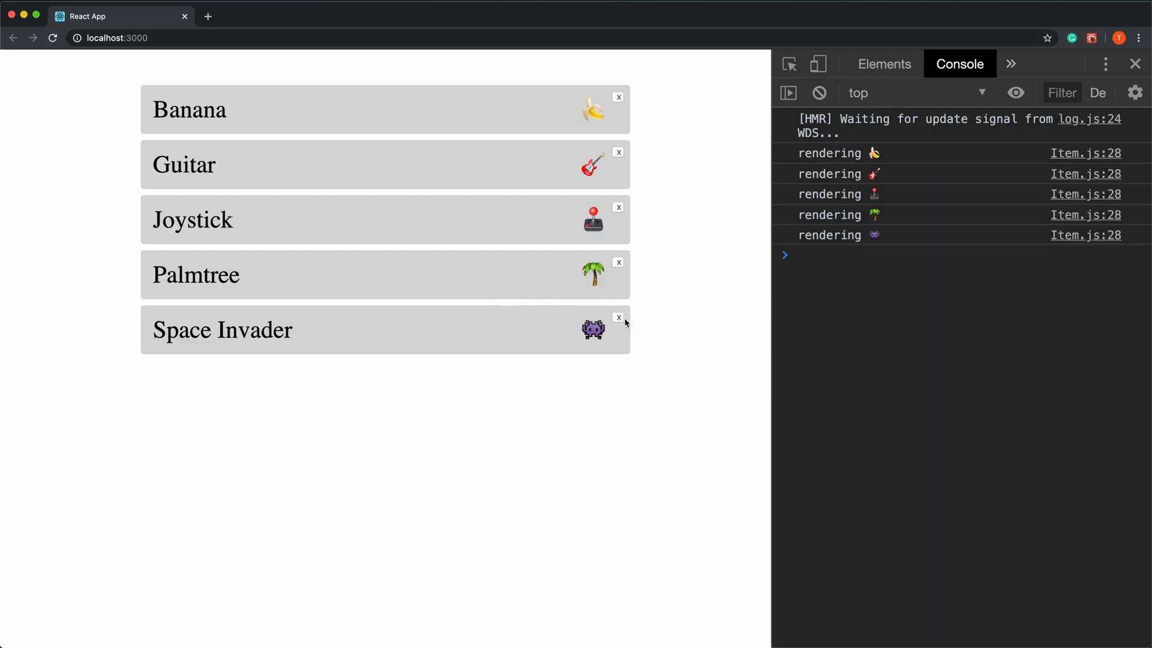
click(619, 317)
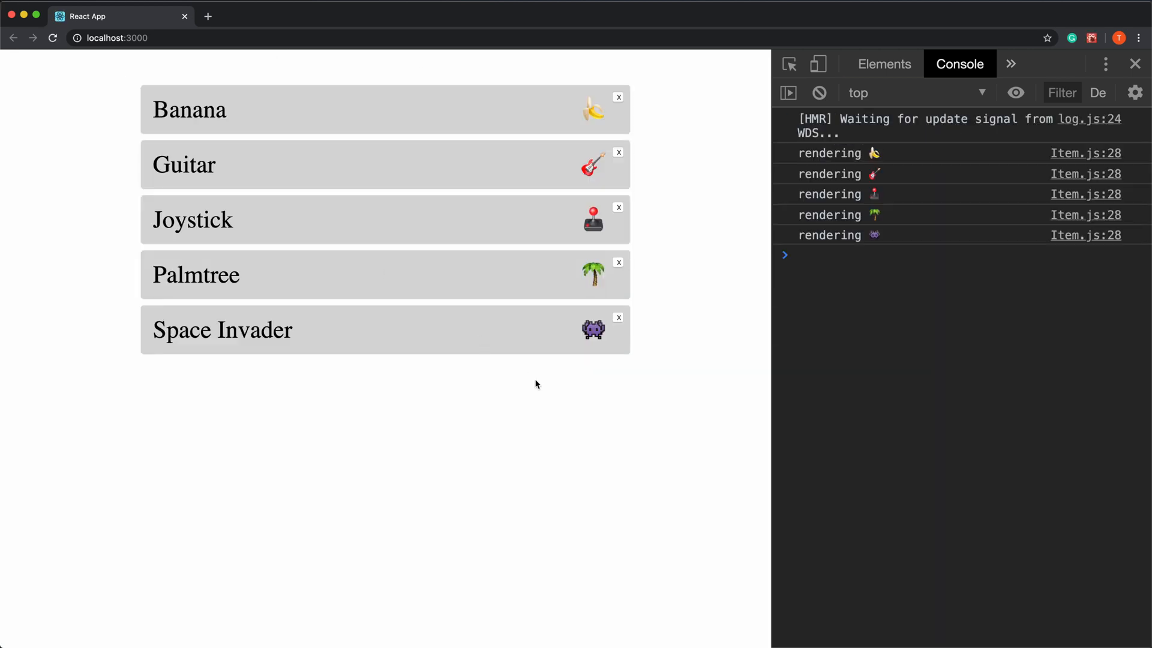
mouse_move(521, 386)
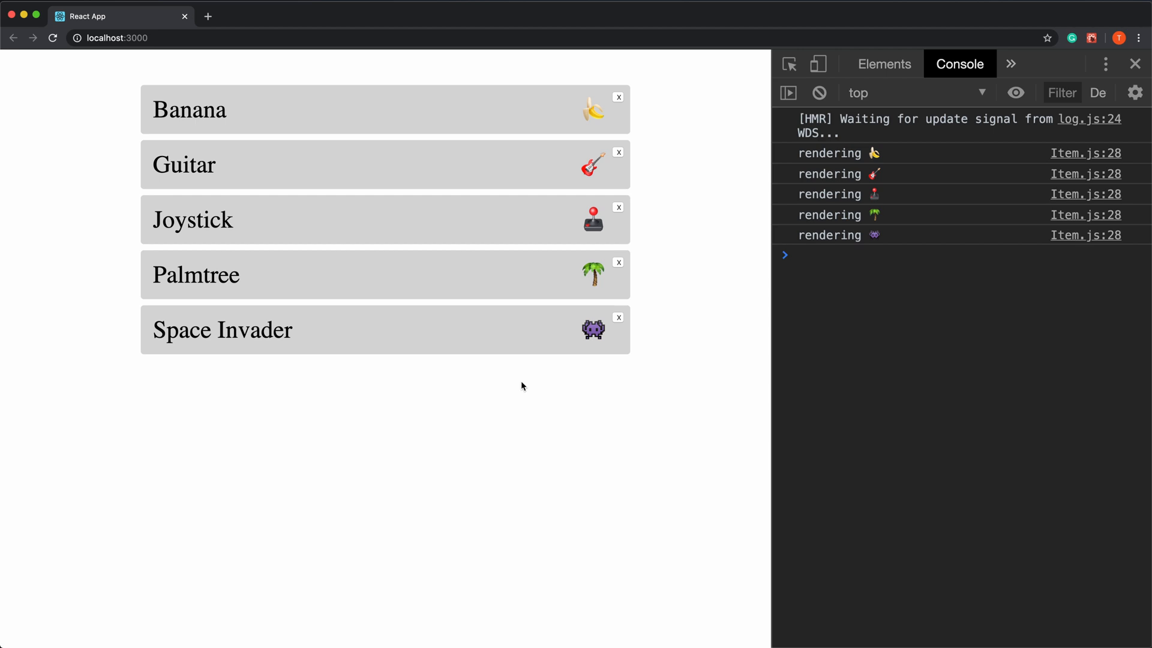
mouse_move(599, 340)
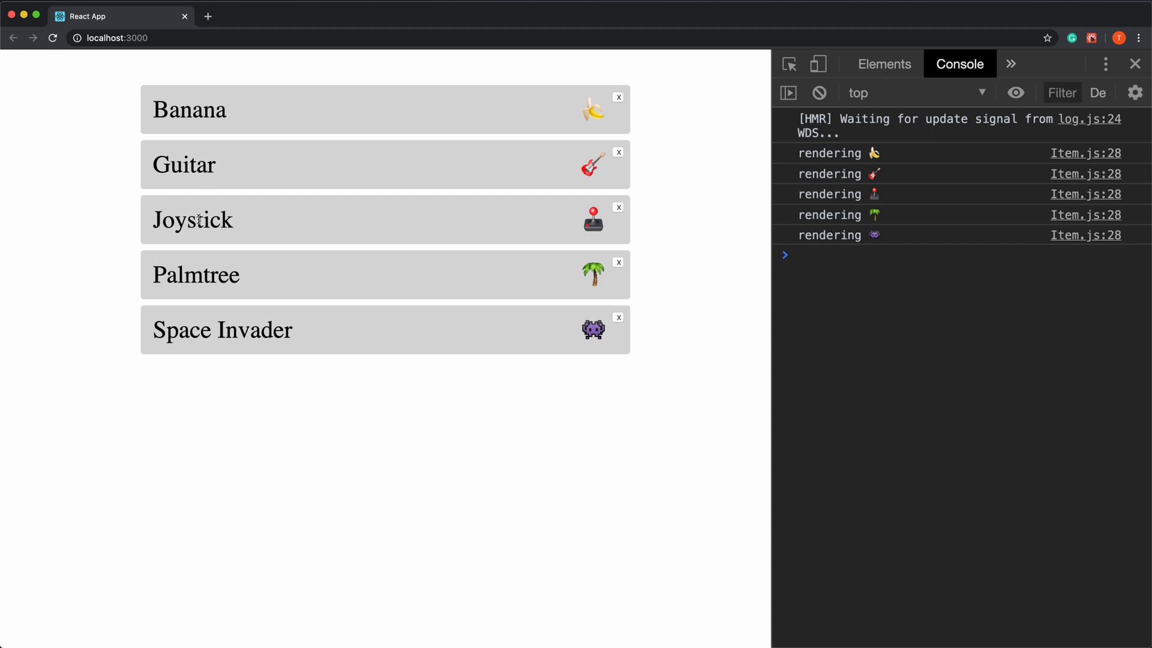
mouse_move(491, 455)
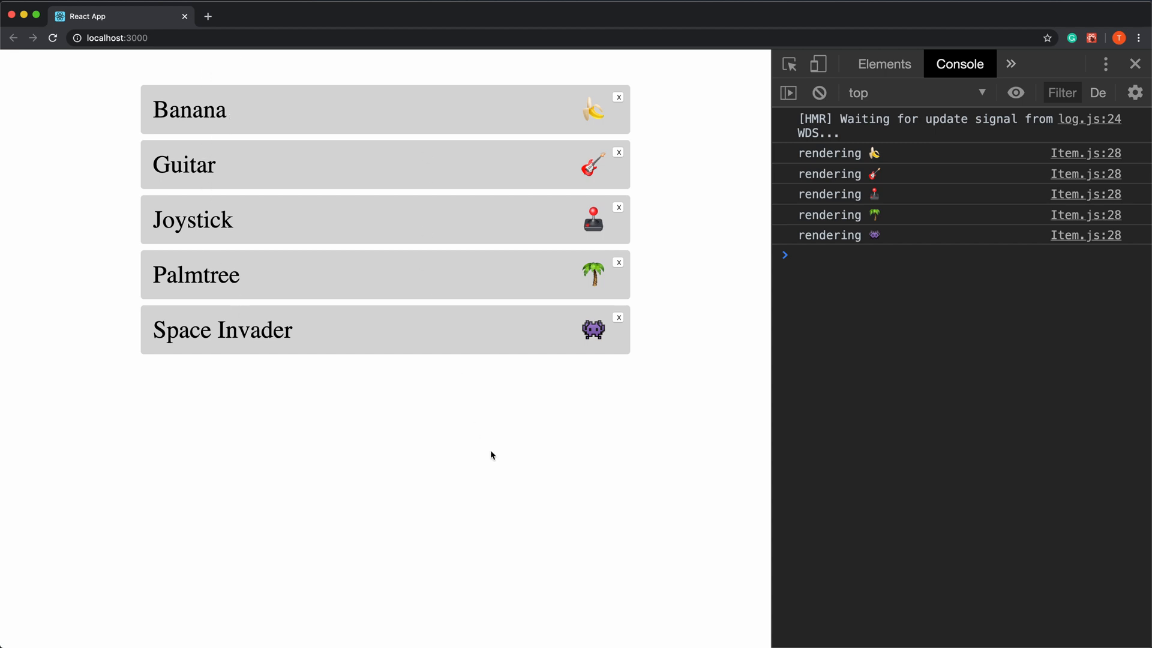
mouse_move(490, 456)
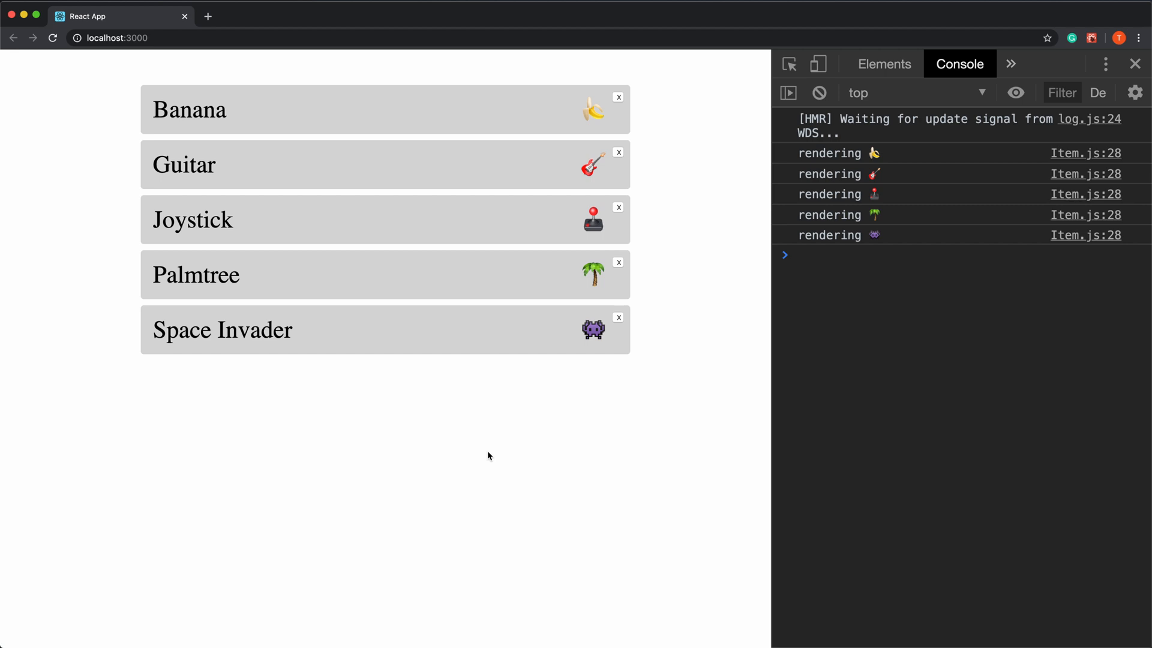
mouse_move(628, 266)
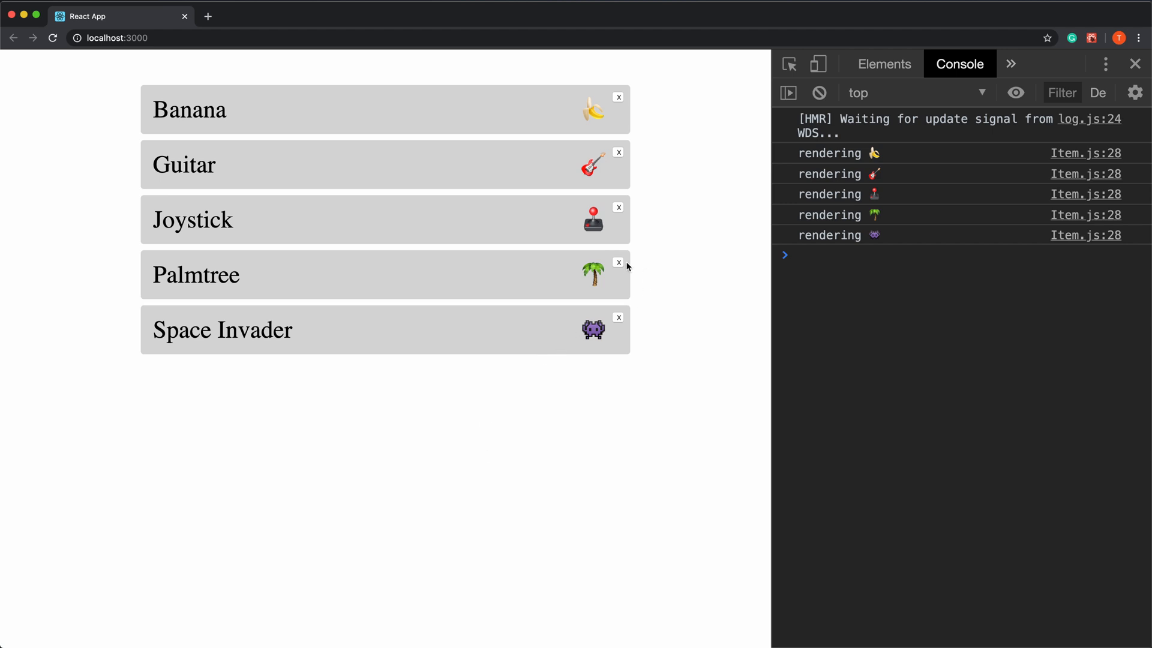